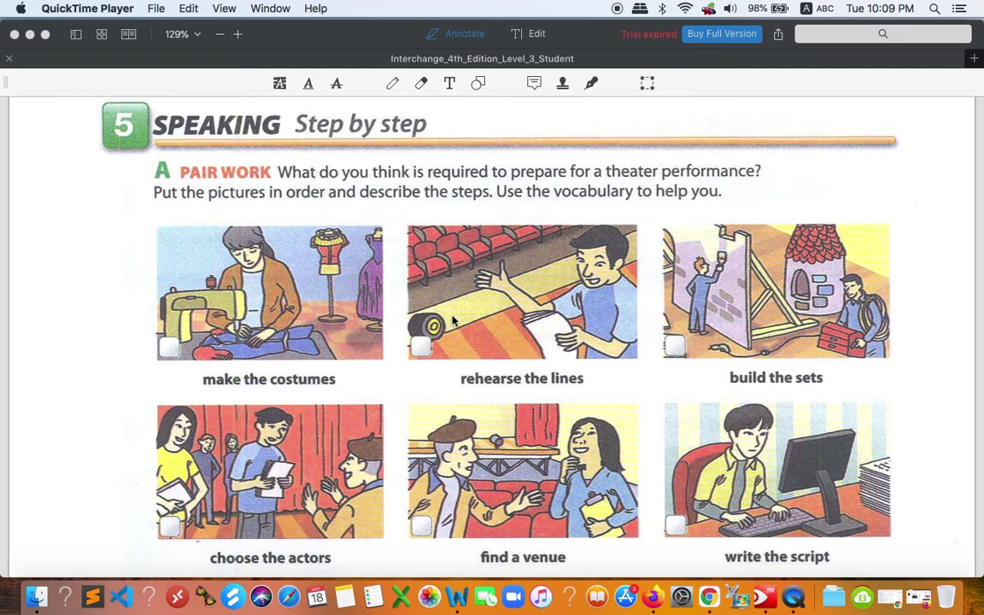
mouse_move(593, 183)
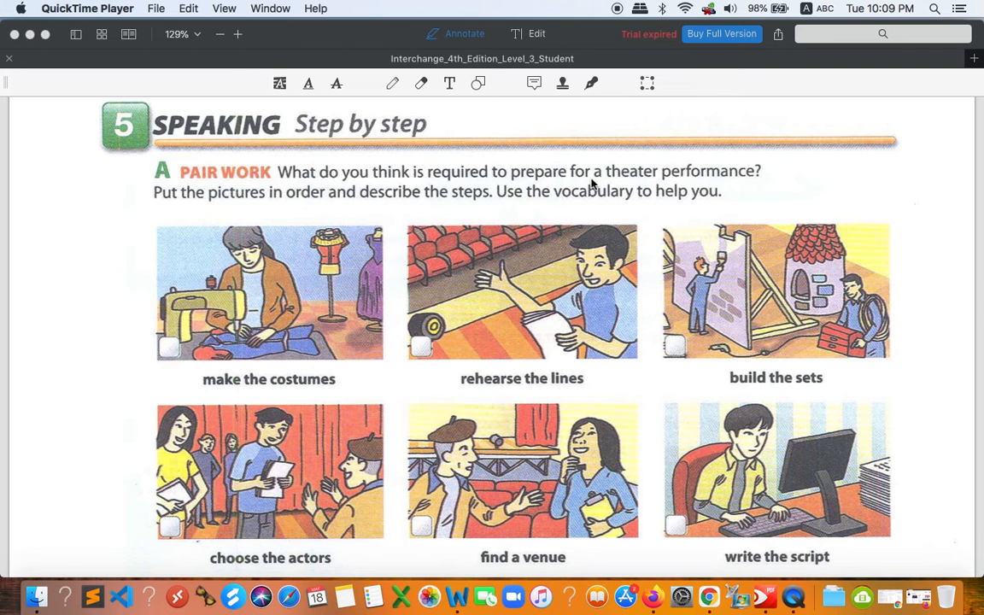
scroll("down", 3)
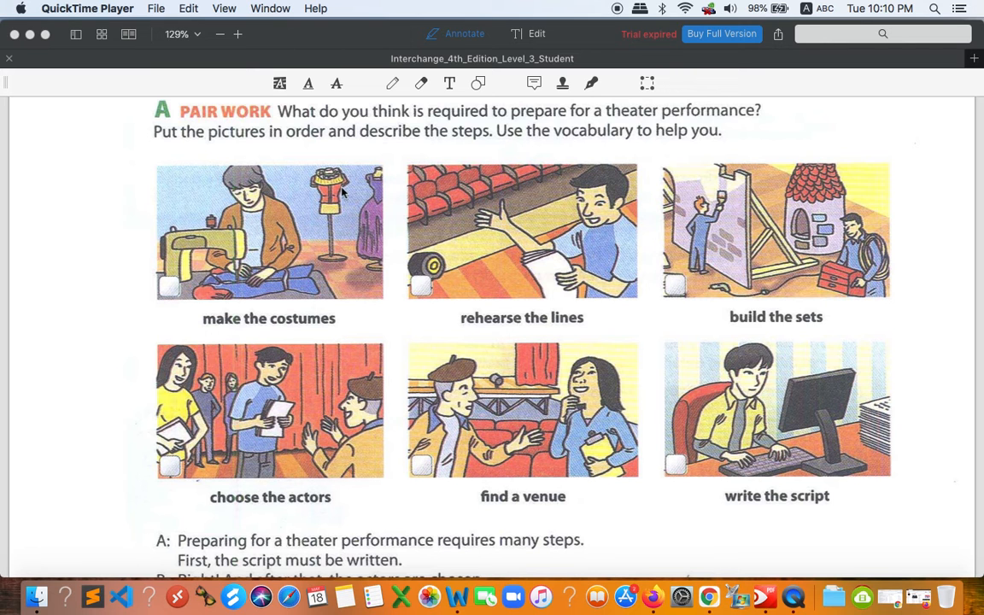
mouse_move(395, 342)
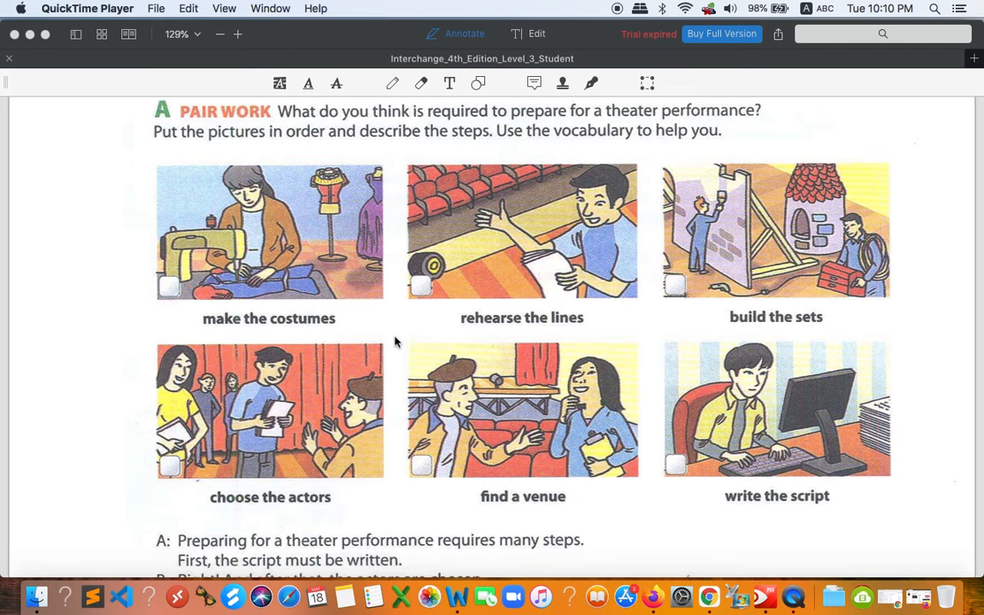
mouse_move(841, 270)
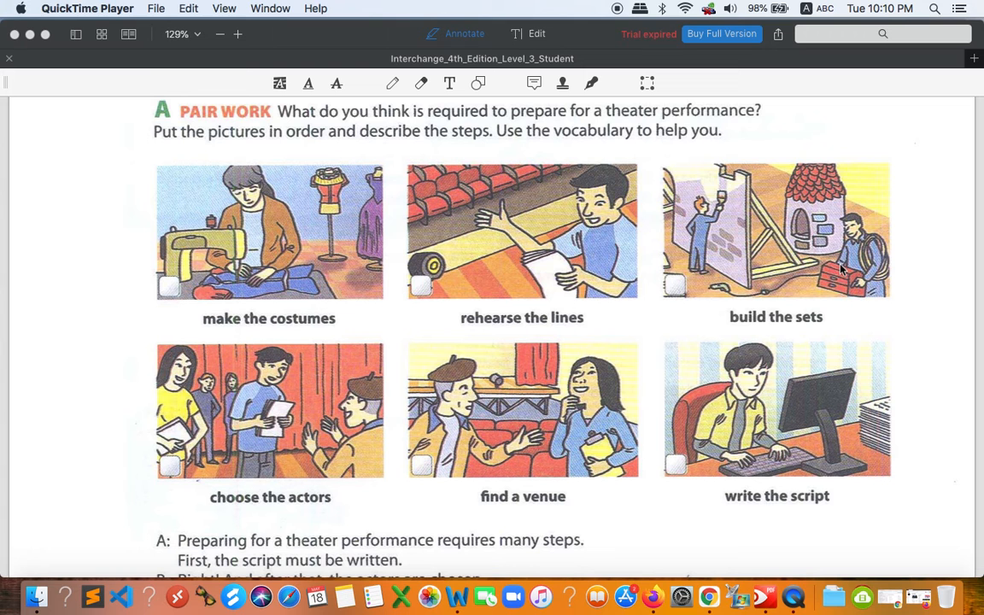
mouse_move(803, 322)
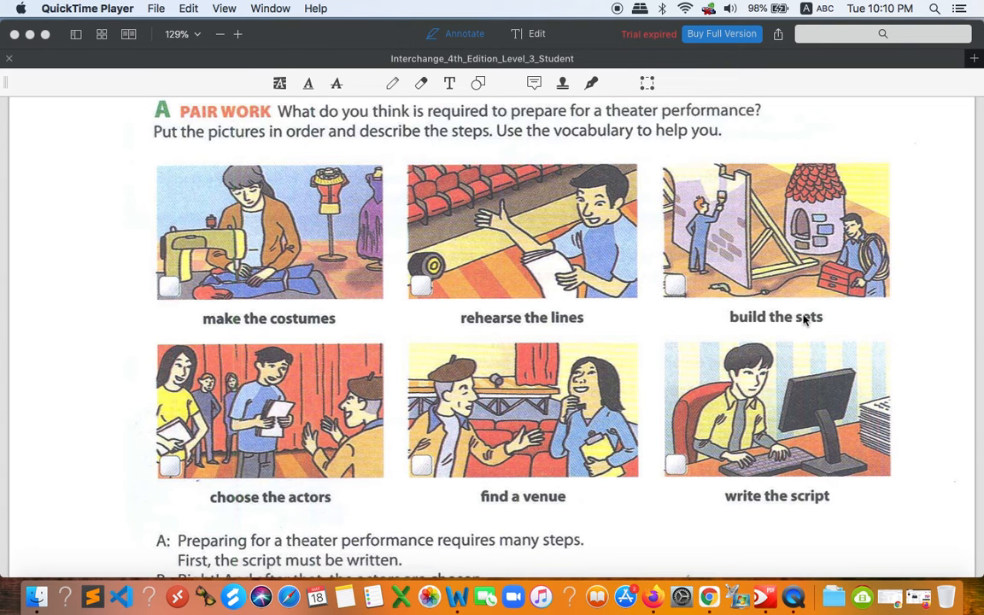
mouse_move(817, 280)
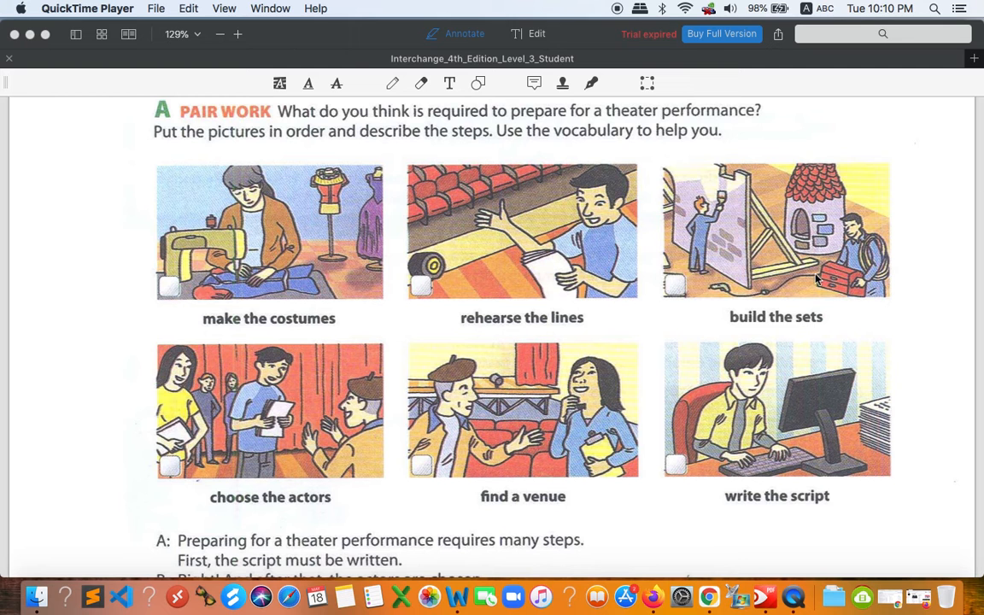
mouse_move(482, 467)
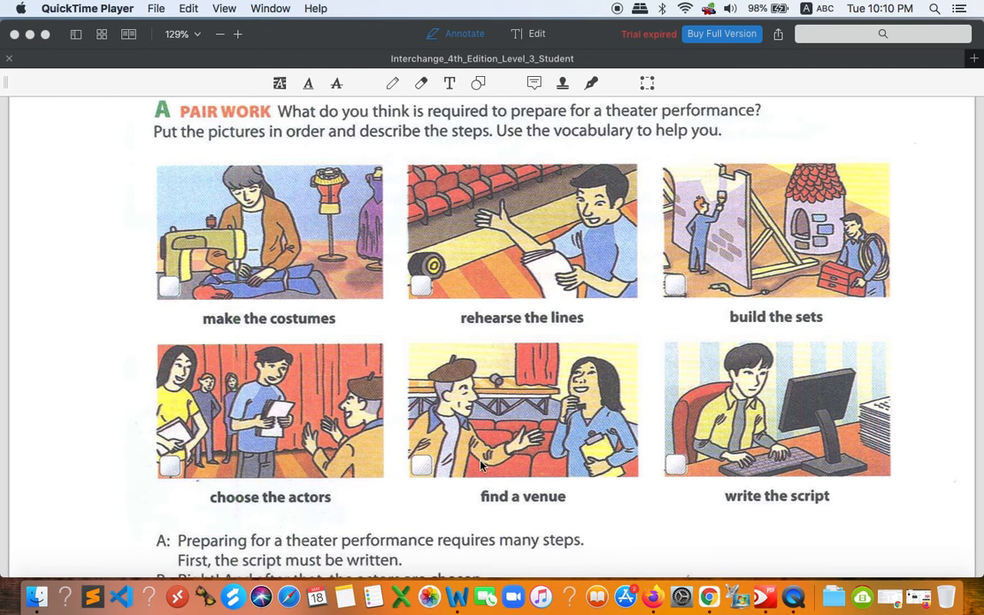
mouse_move(506, 502)
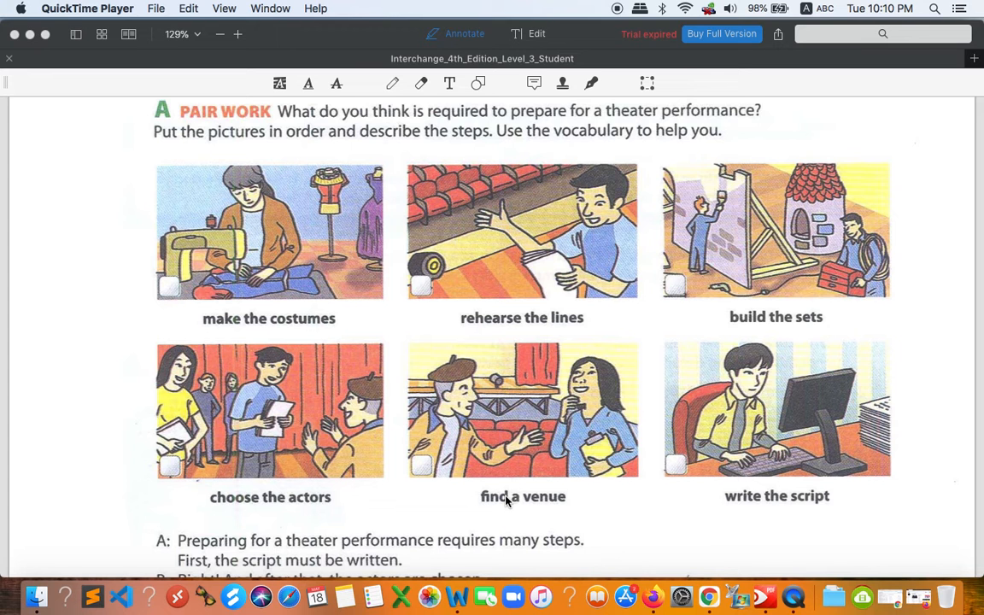
mouse_move(711, 496)
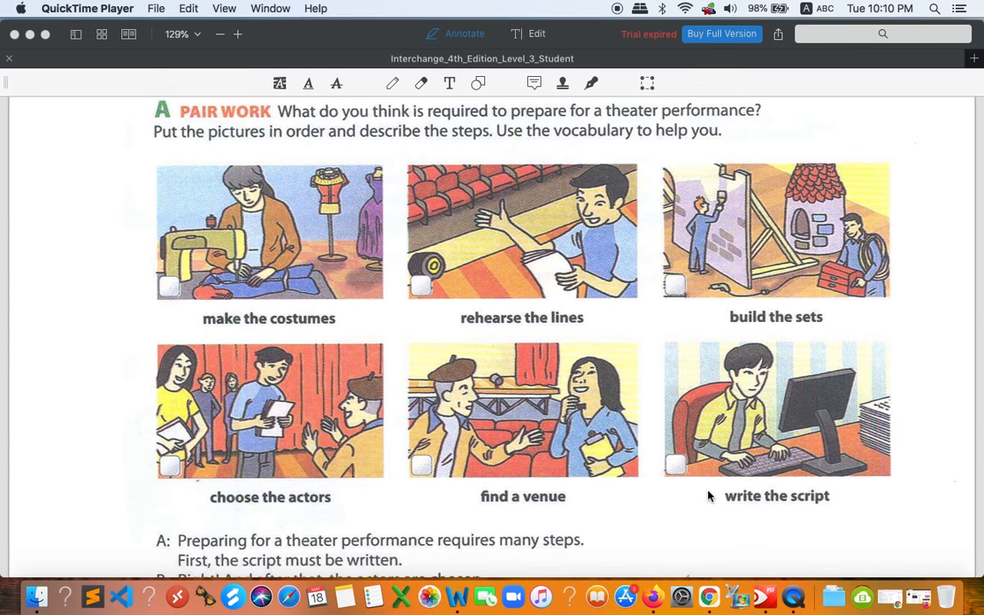
mouse_move(612, 389)
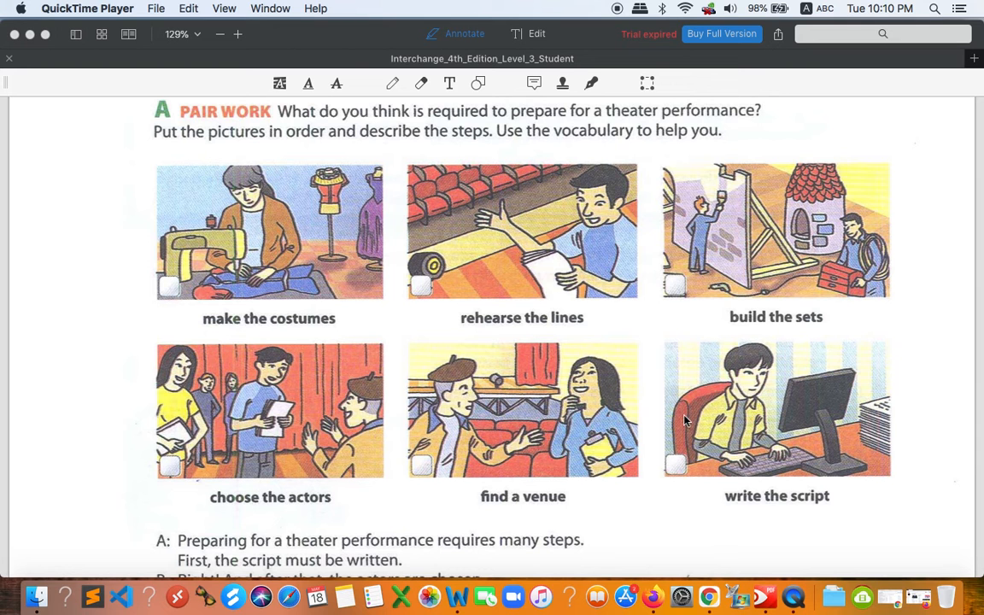
mouse_move(789, 503)
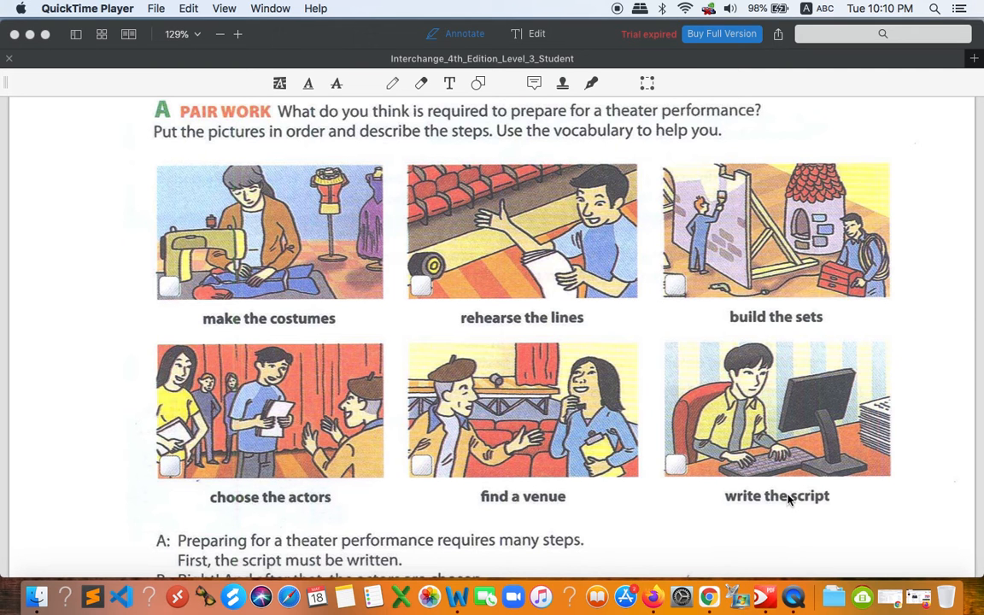
mouse_move(786, 507)
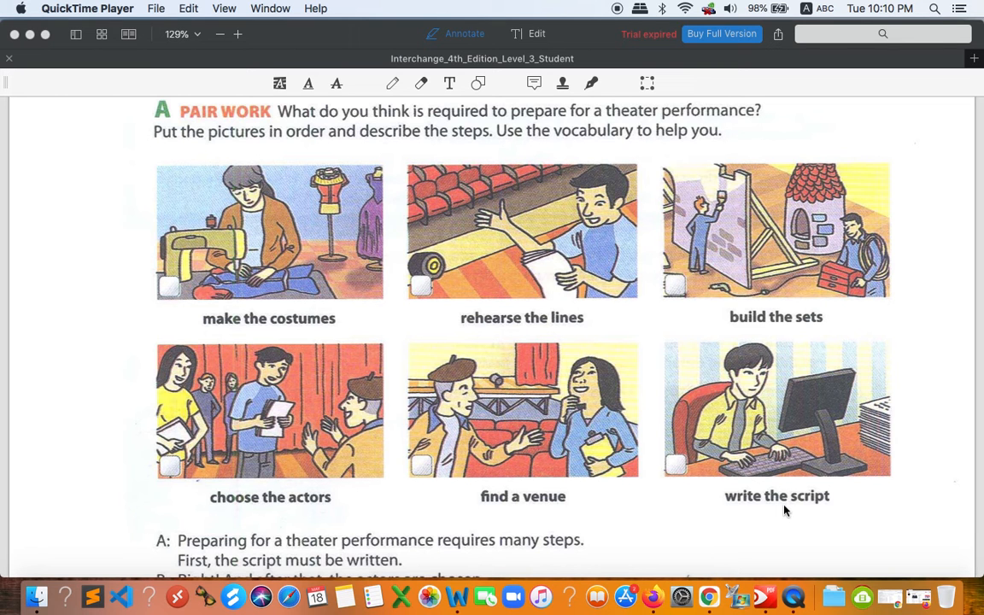
mouse_move(272, 429)
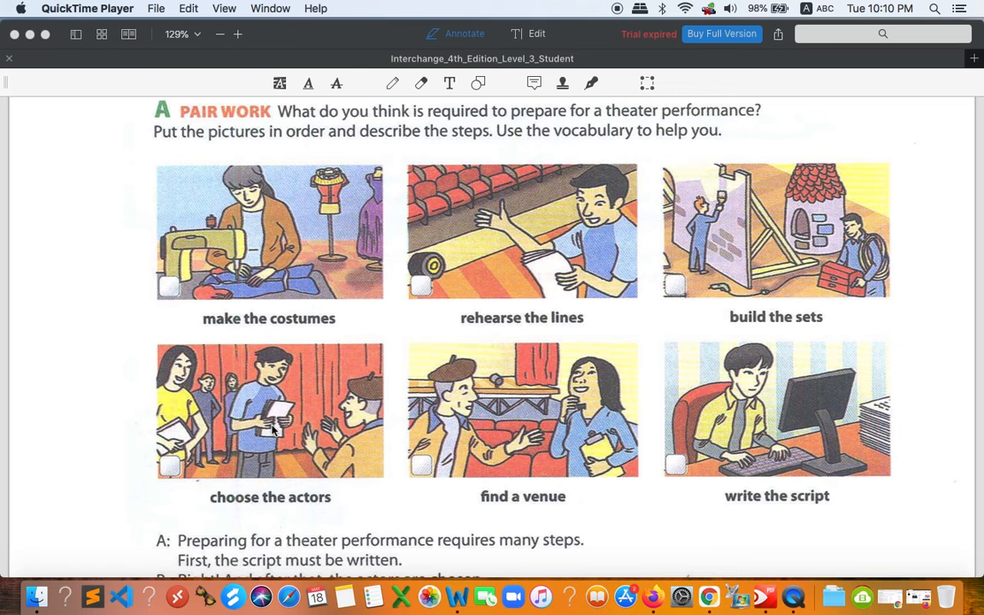
mouse_move(260, 457)
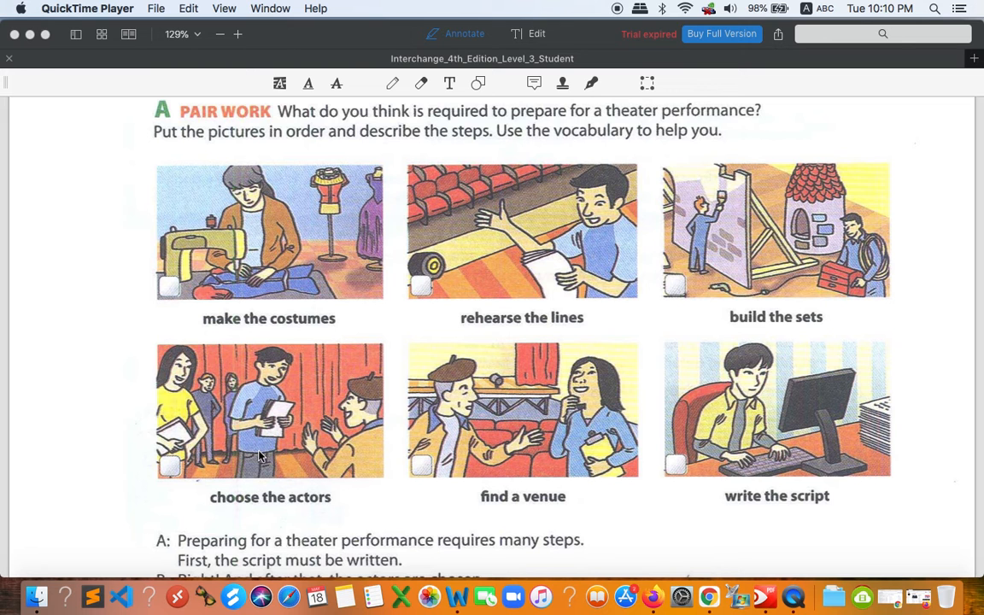
mouse_move(455, 339)
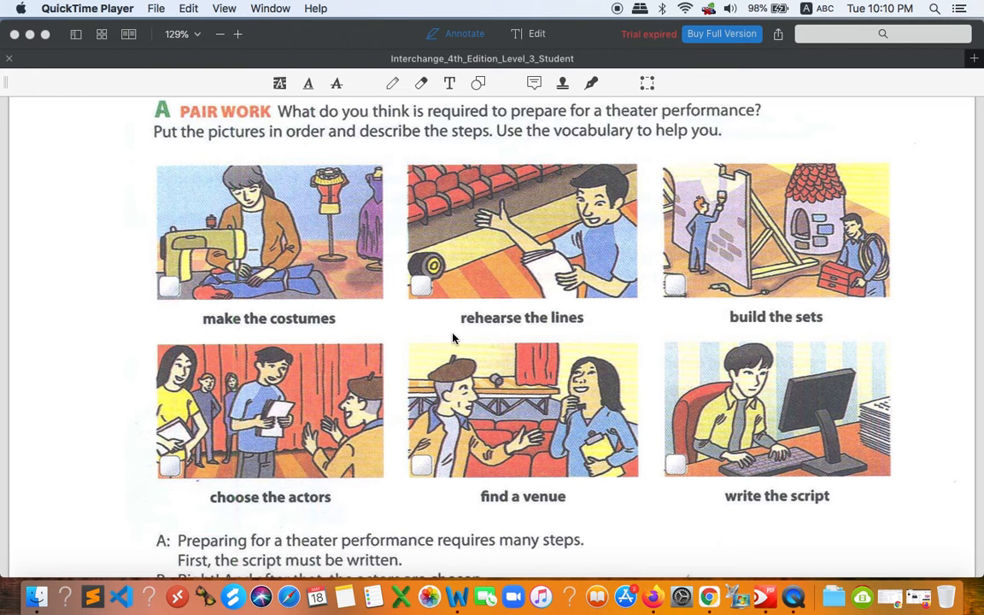
mouse_move(545, 246)
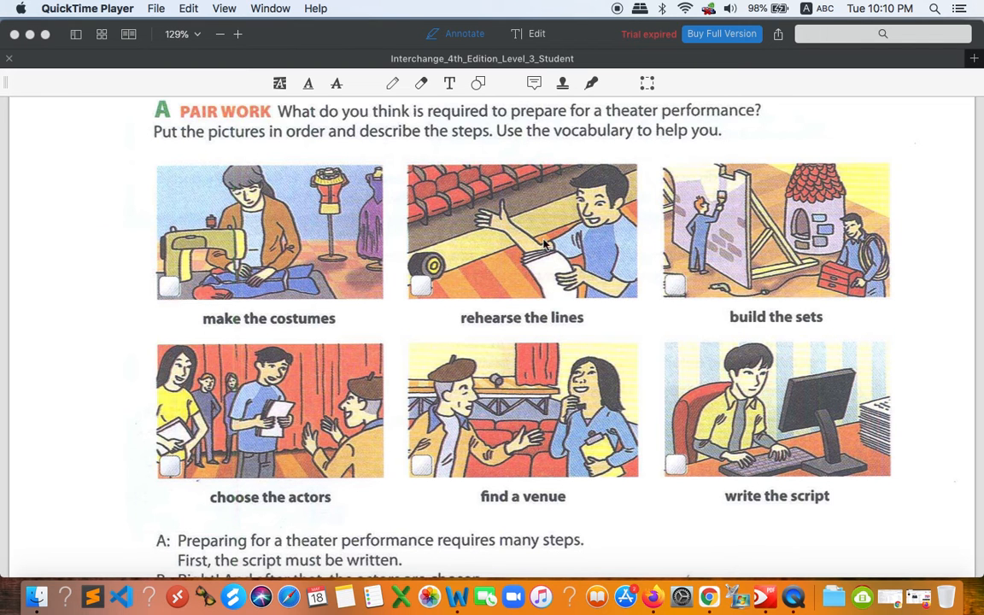
mouse_move(540, 294)
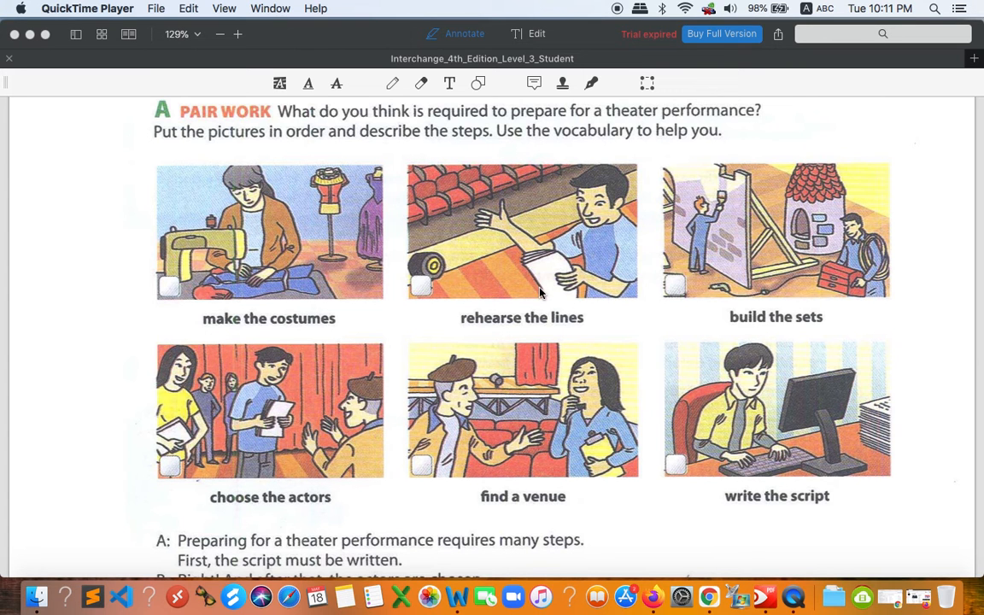
mouse_move(595, 415)
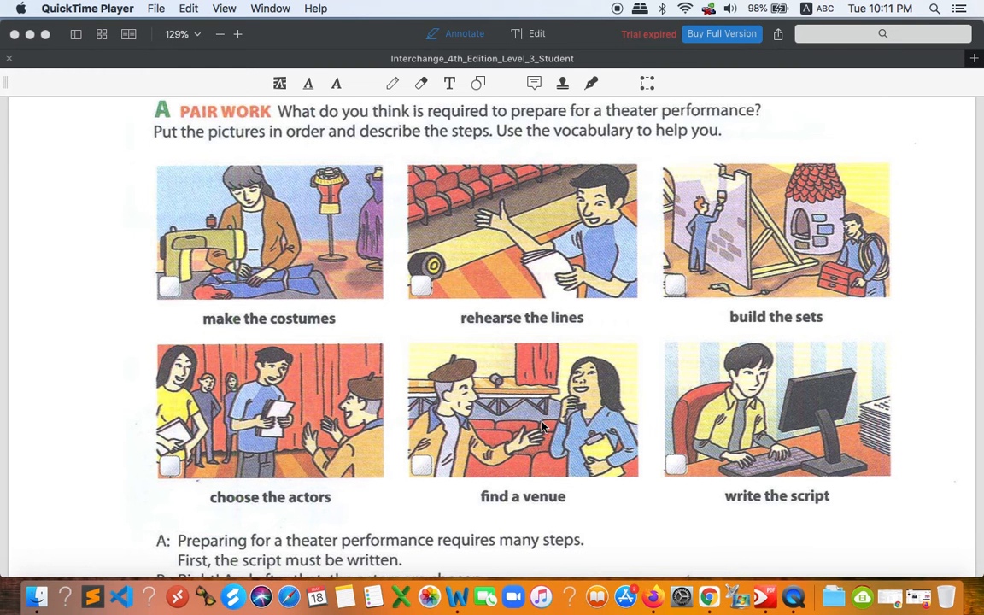
mouse_move(824, 227)
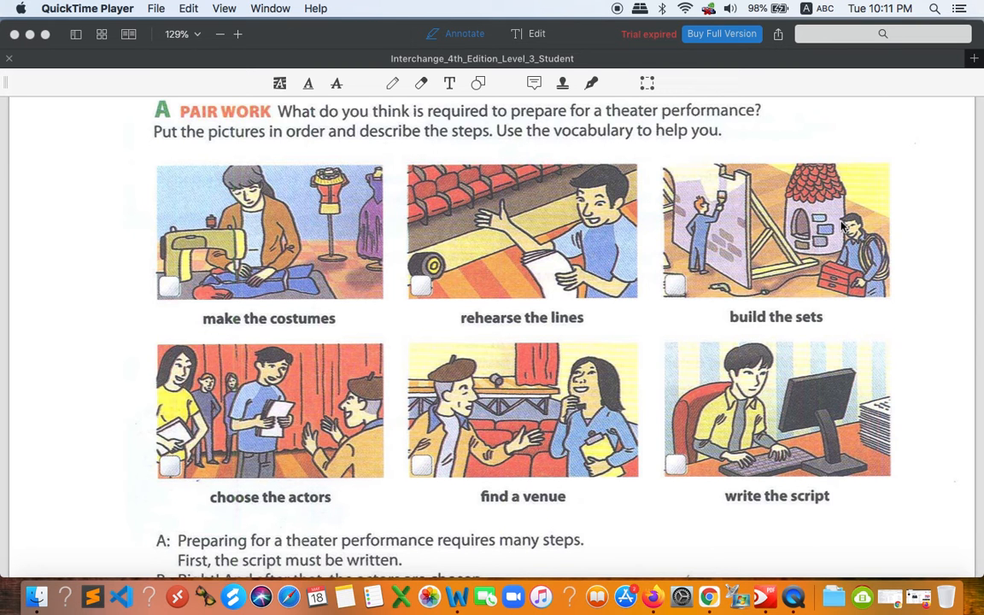
mouse_move(768, 209)
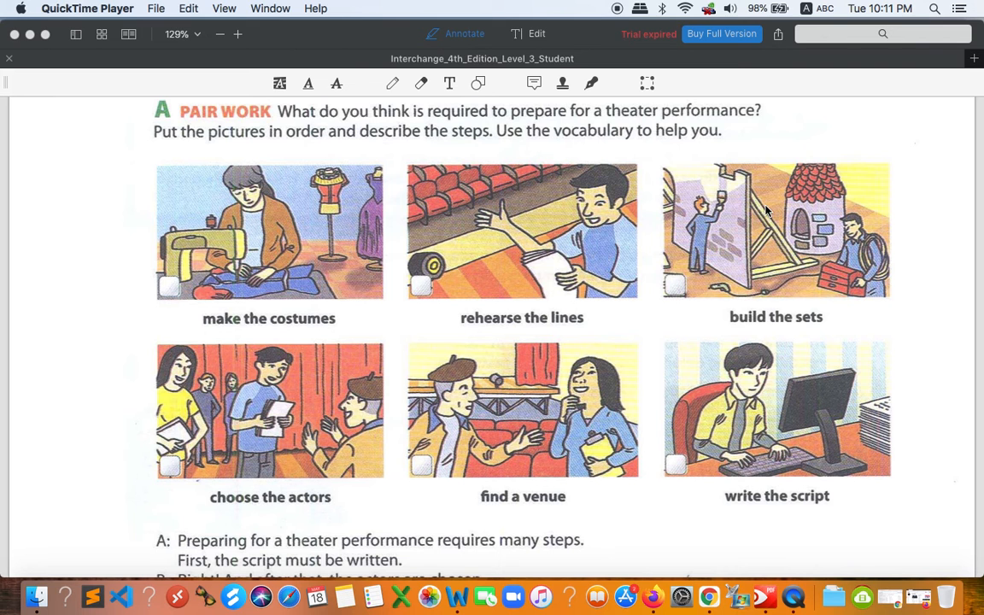
mouse_move(383, 260)
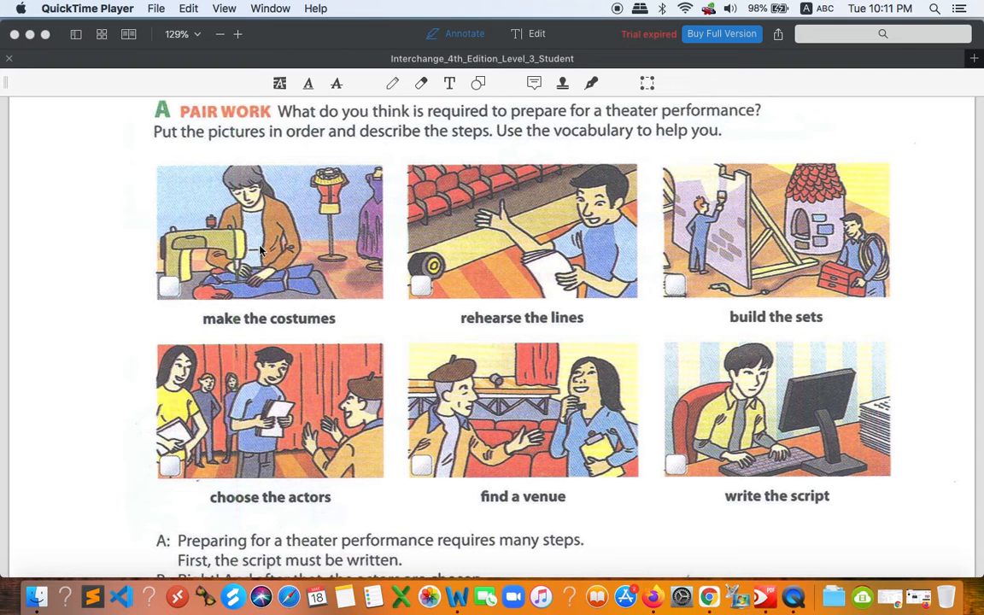
mouse_move(259, 256)
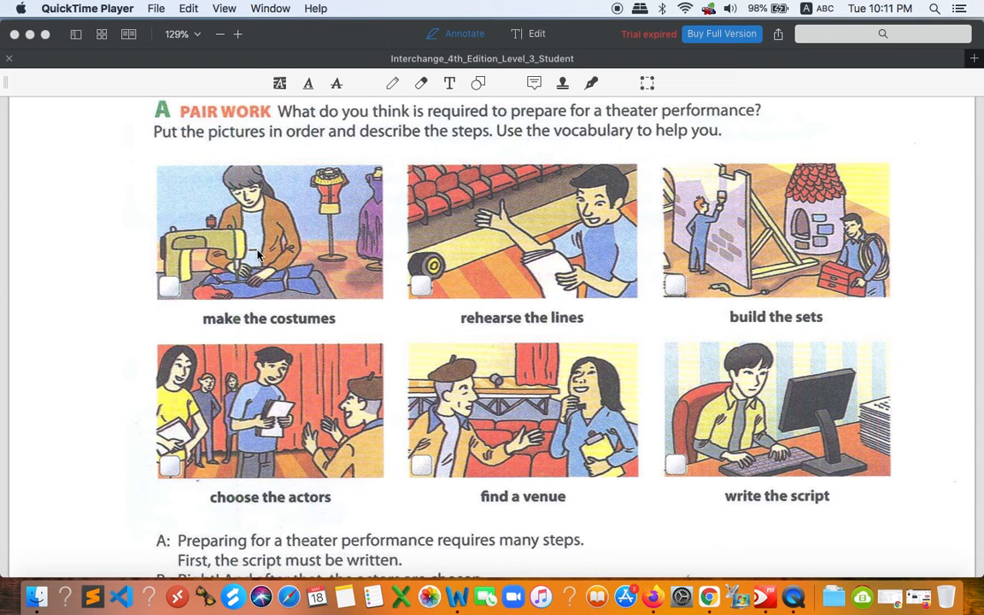
mouse_move(516, 376)
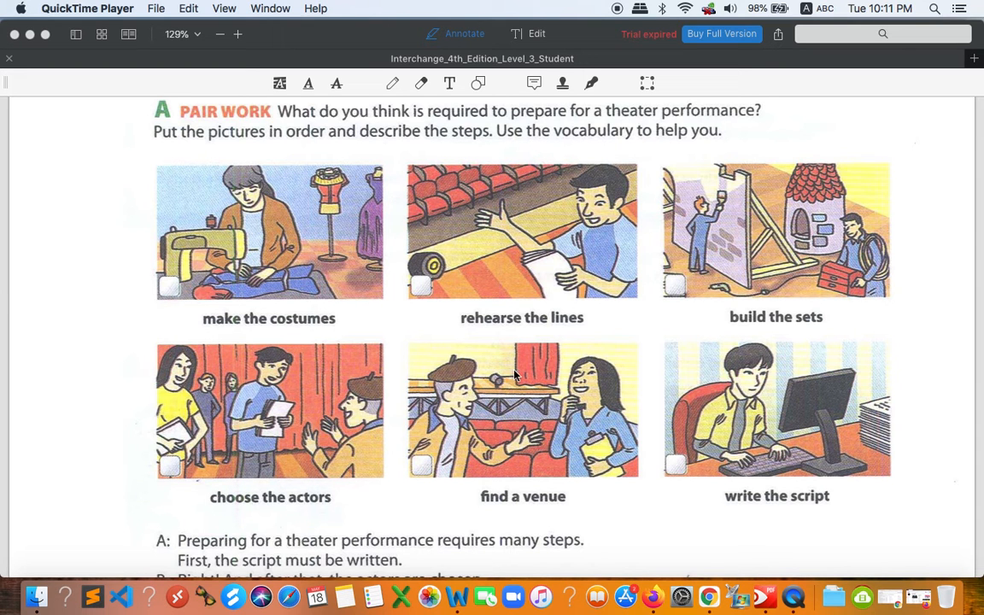
mouse_move(783, 428)
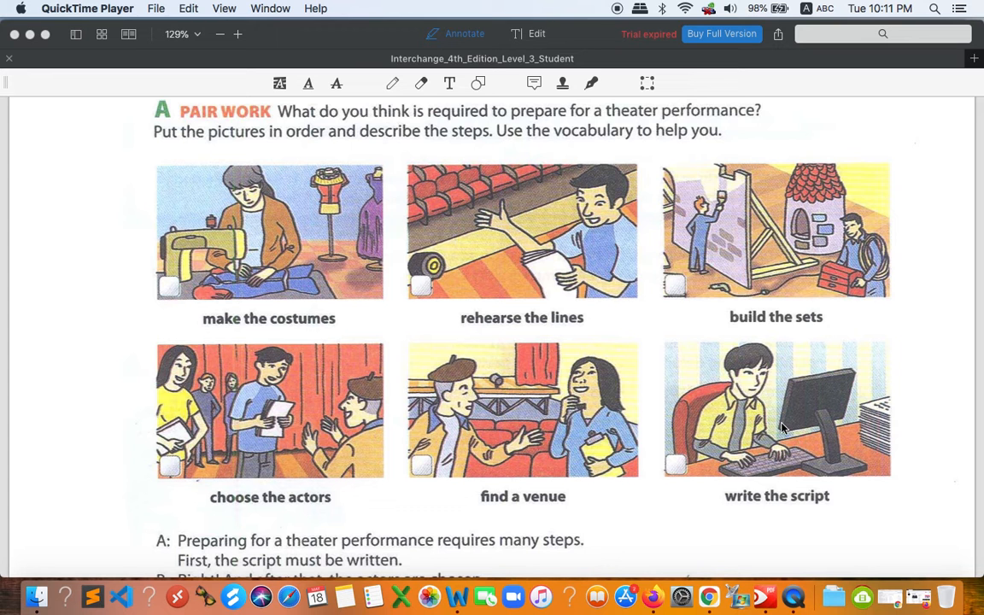
mouse_move(277, 437)
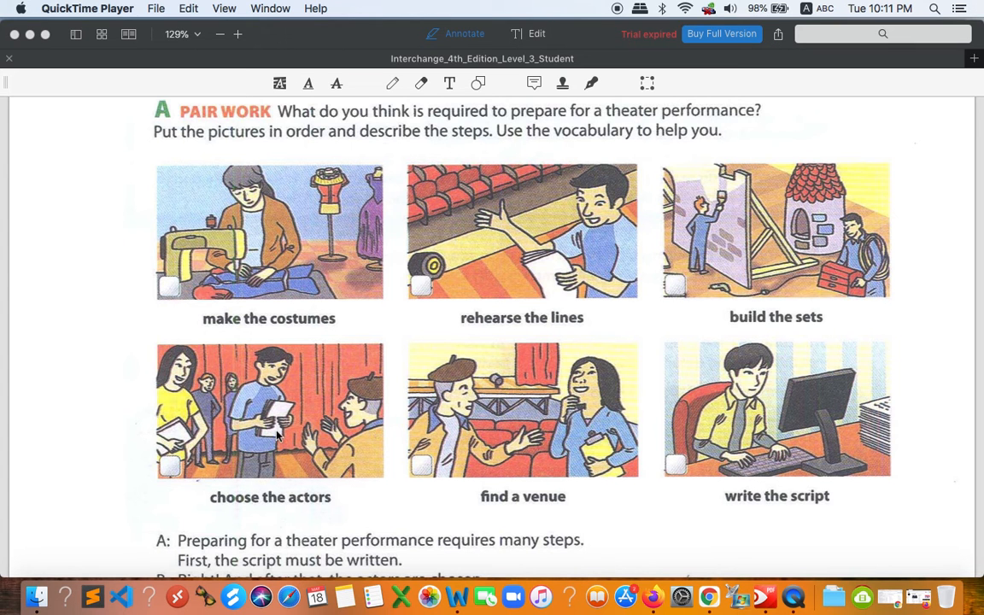
mouse_move(288, 427)
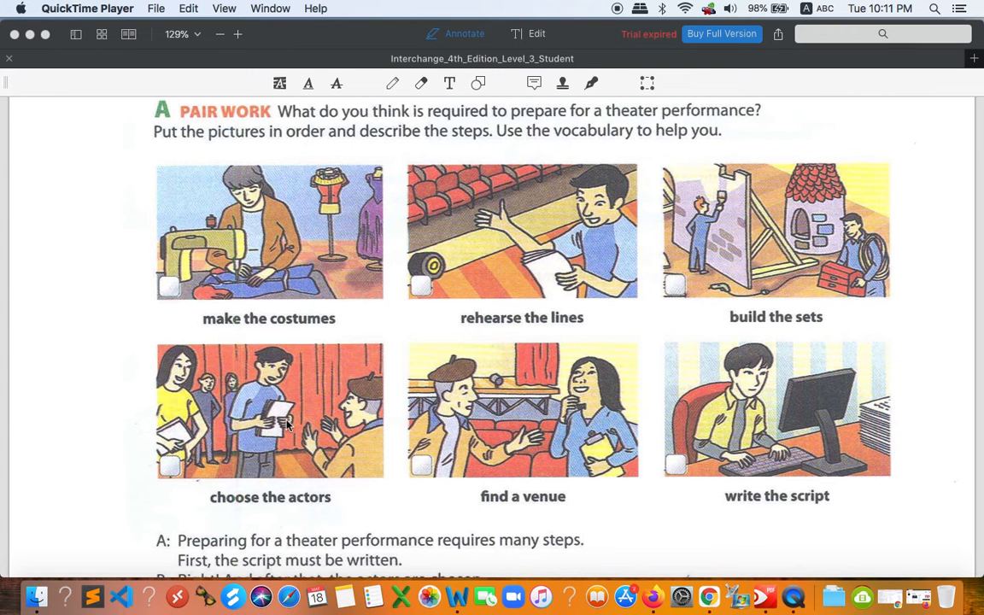
mouse_move(505, 263)
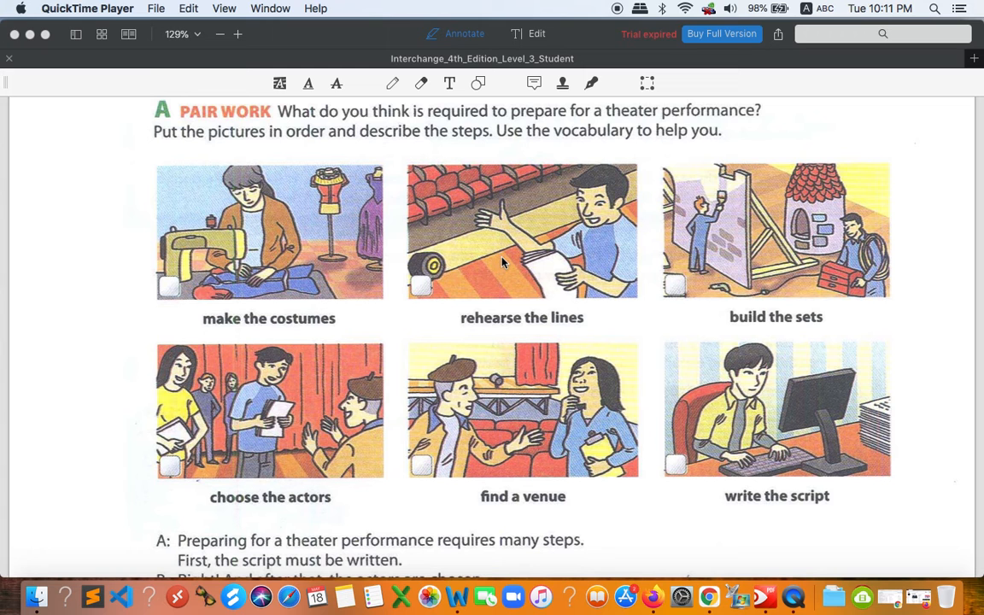
mouse_move(745, 284)
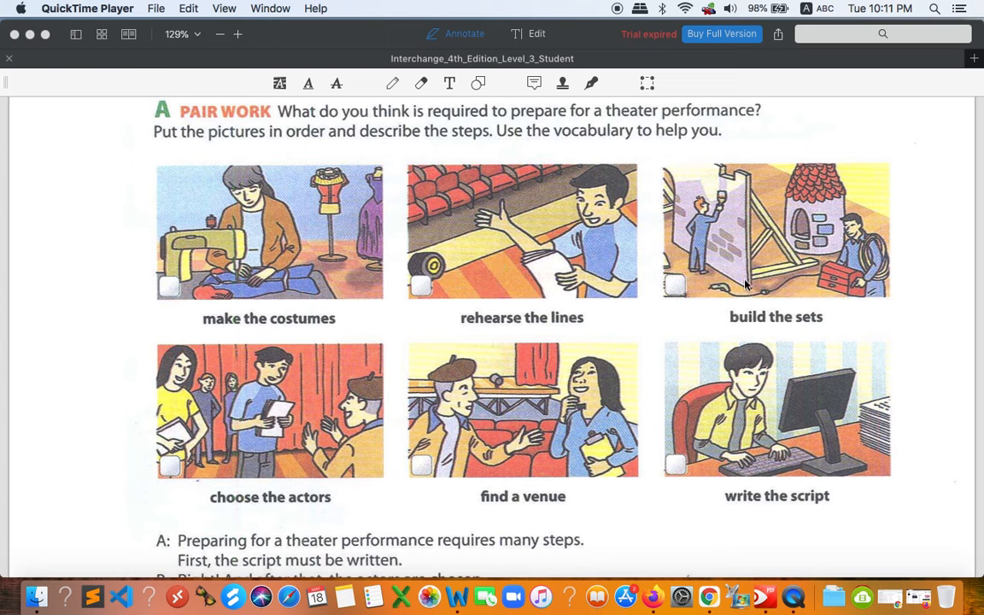
mouse_move(298, 248)
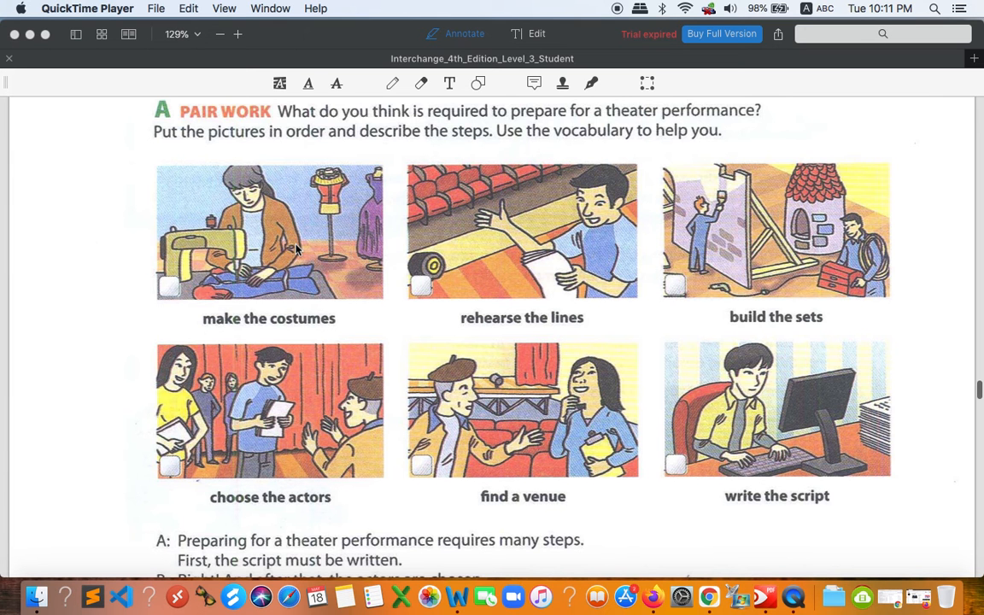
scroll("down", 3)
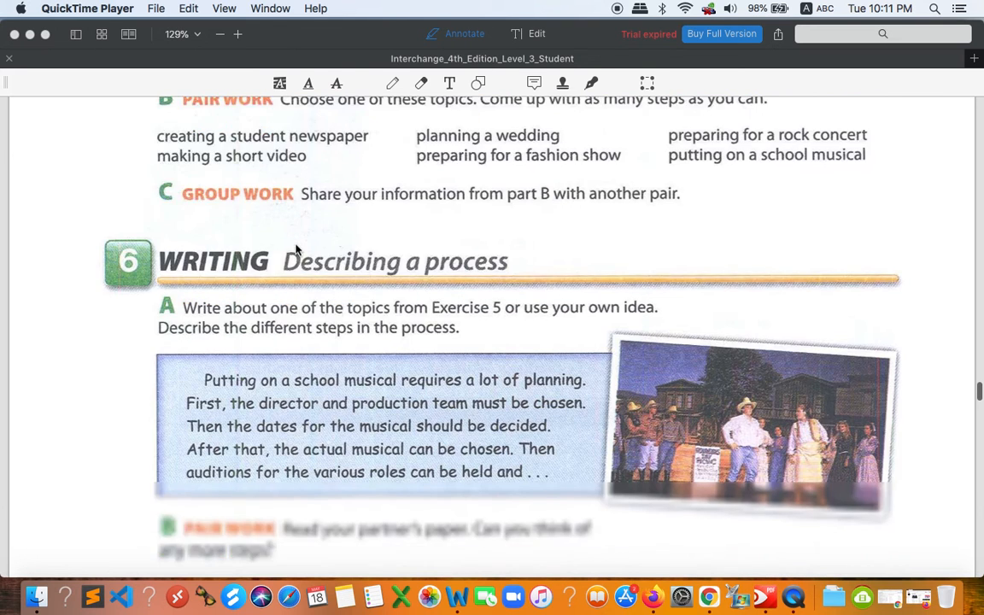
scroll("down", 3)
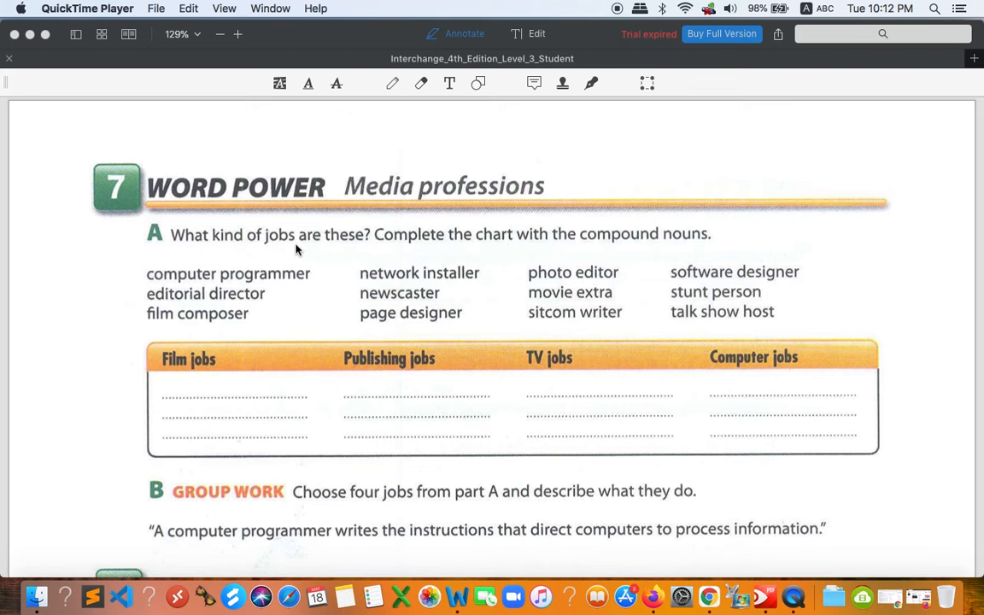
mouse_move(297, 307)
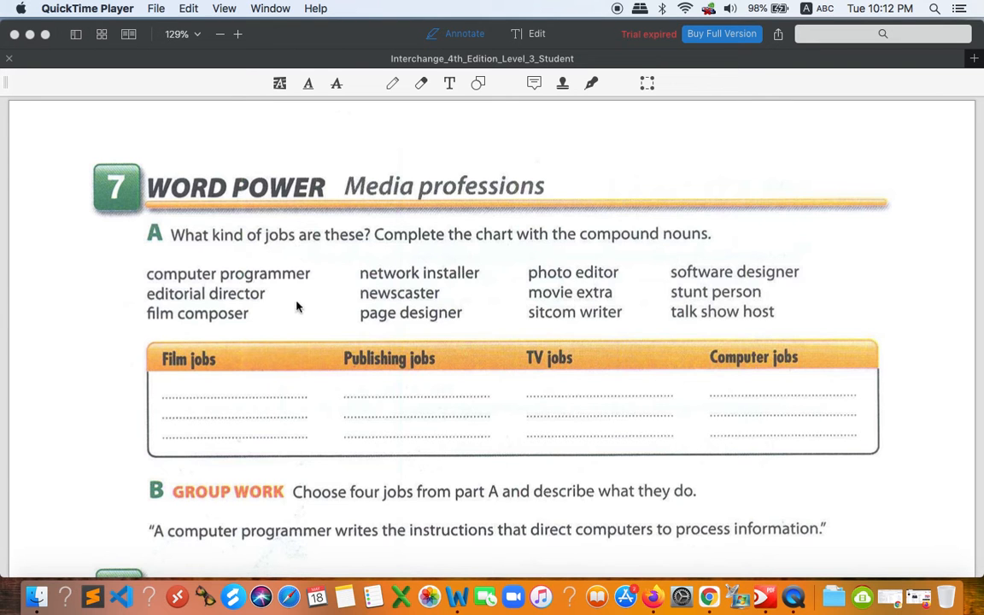
mouse_move(407, 367)
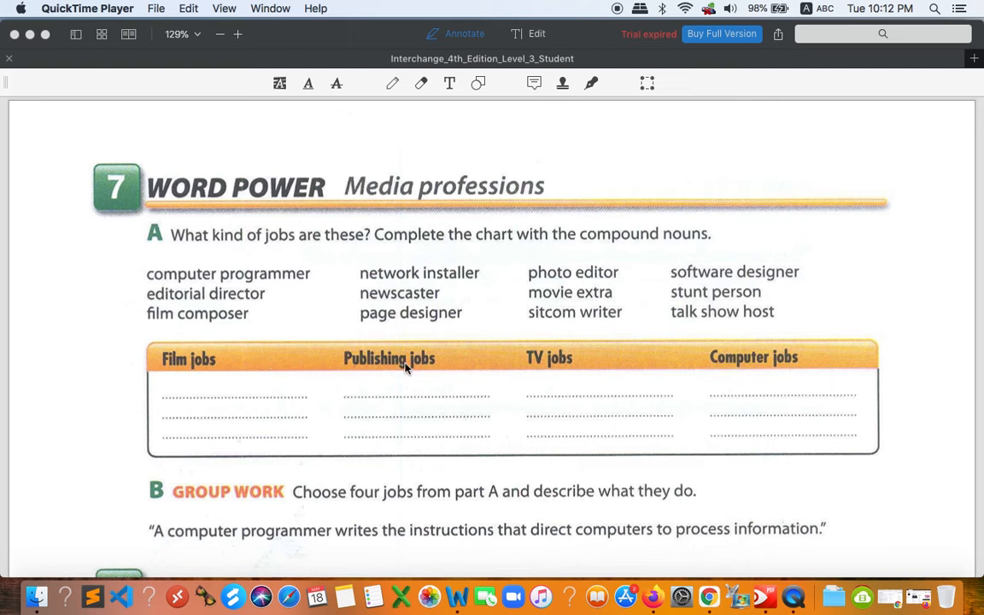
mouse_move(577, 365)
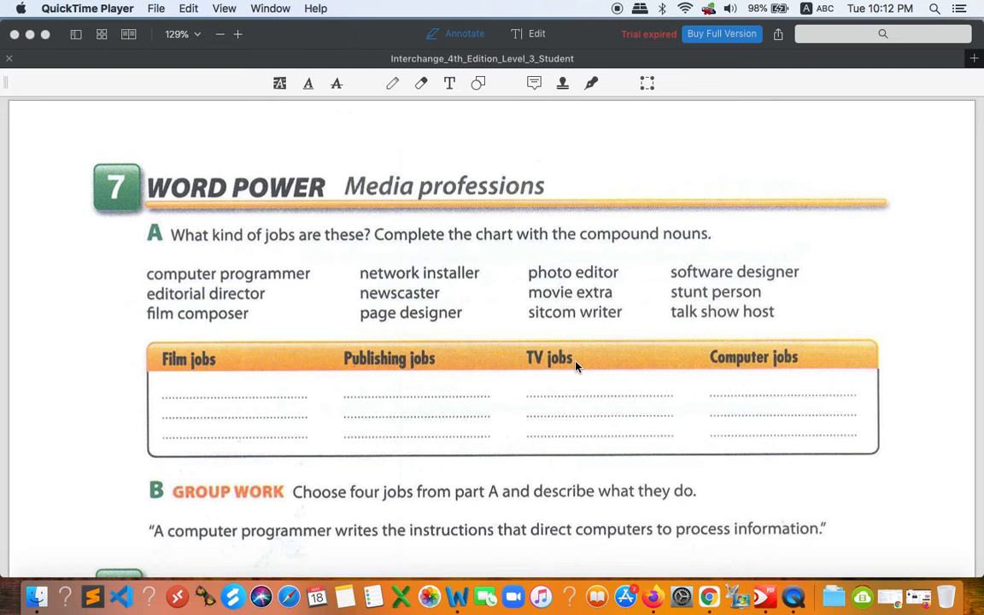
mouse_move(776, 369)
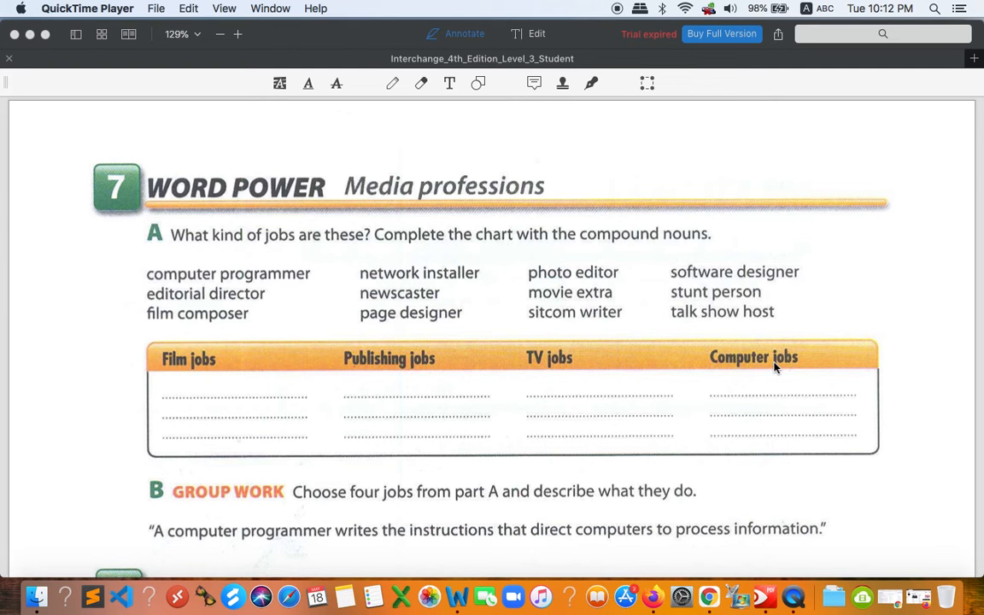
mouse_move(239, 284)
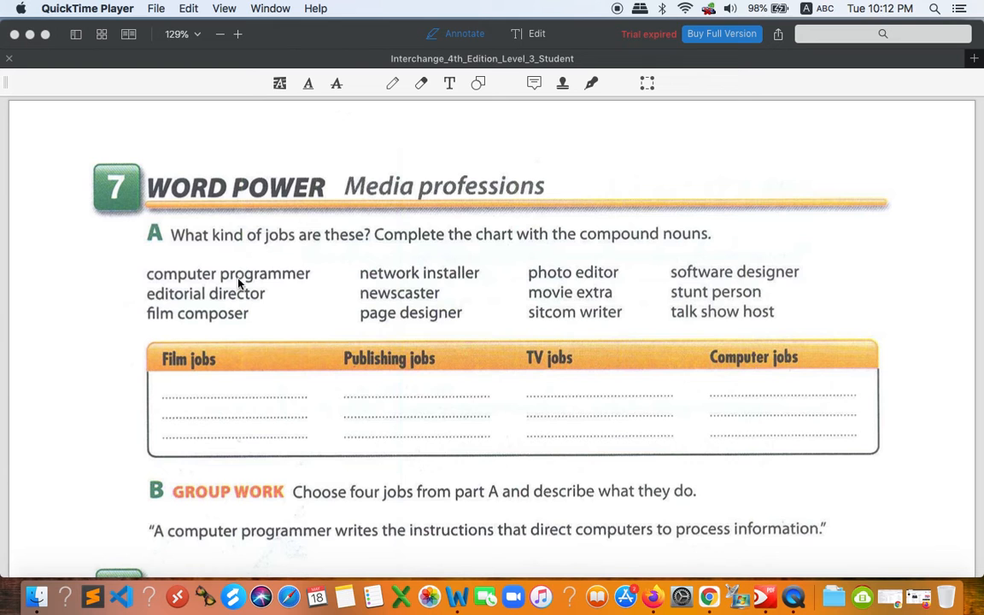
mouse_move(305, 352)
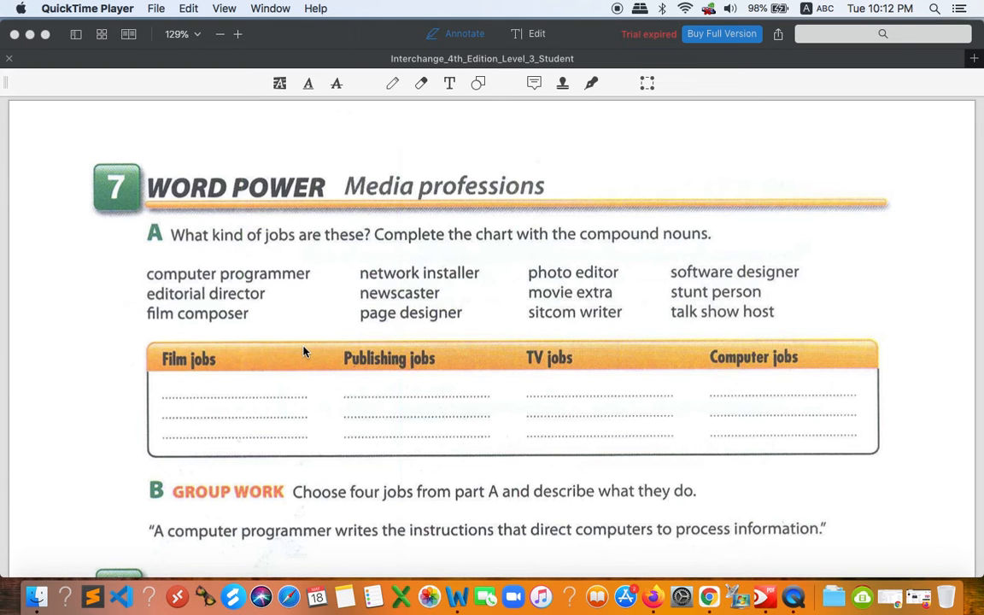
mouse_move(268, 290)
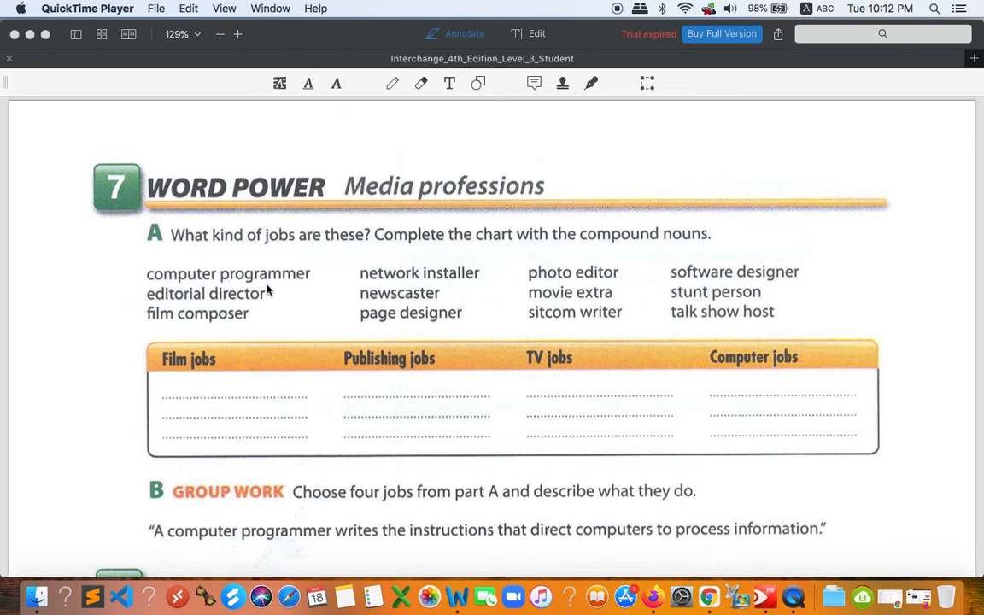
mouse_move(266, 284)
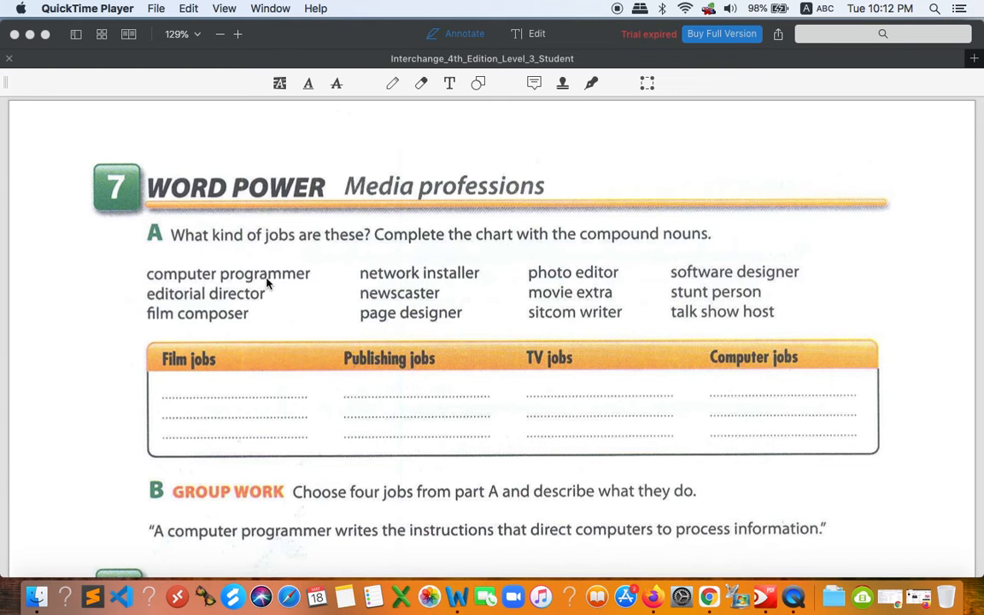
mouse_move(277, 282)
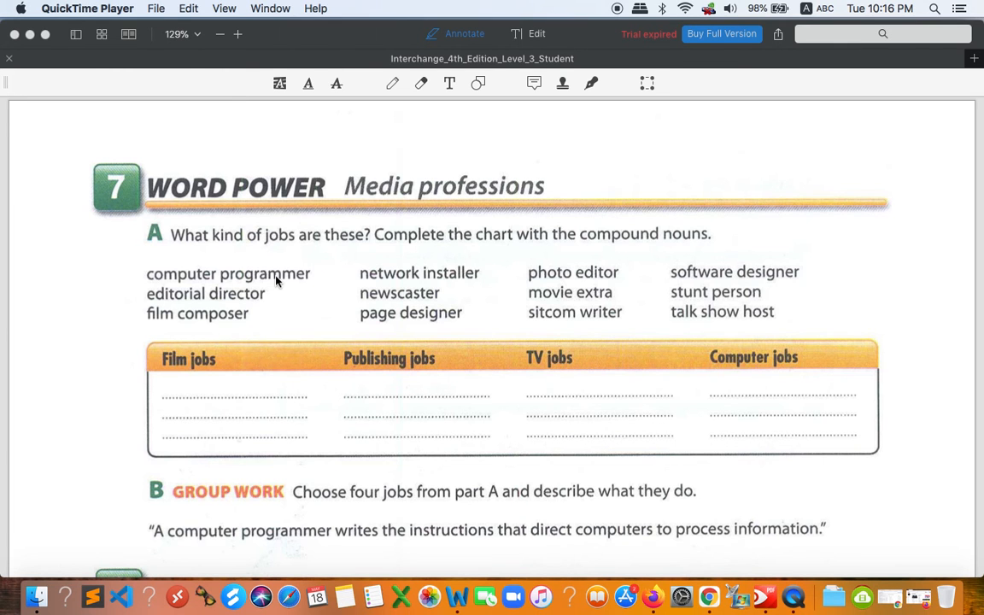
scroll("down", 3)
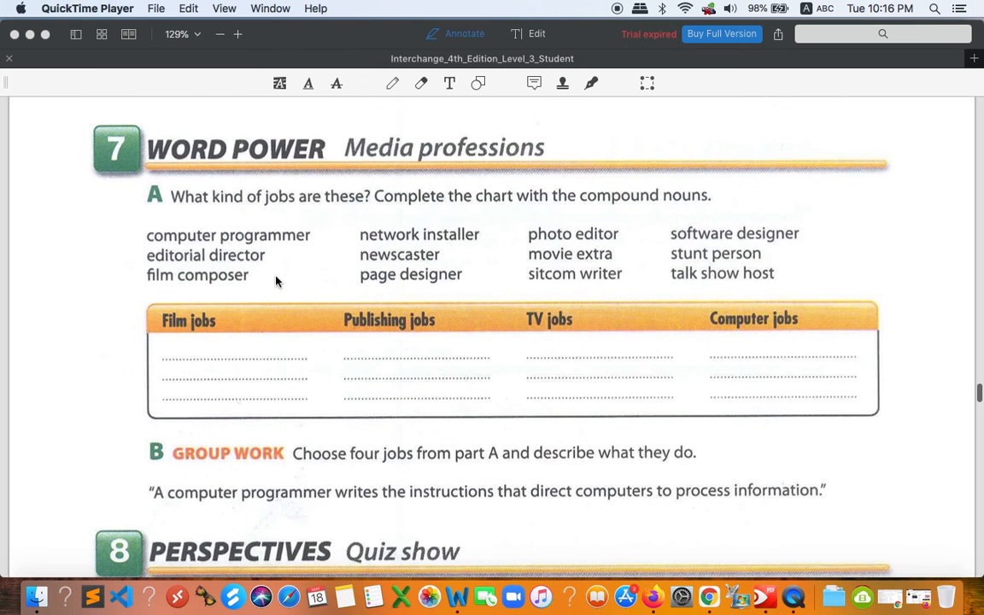
scroll("down", 3)
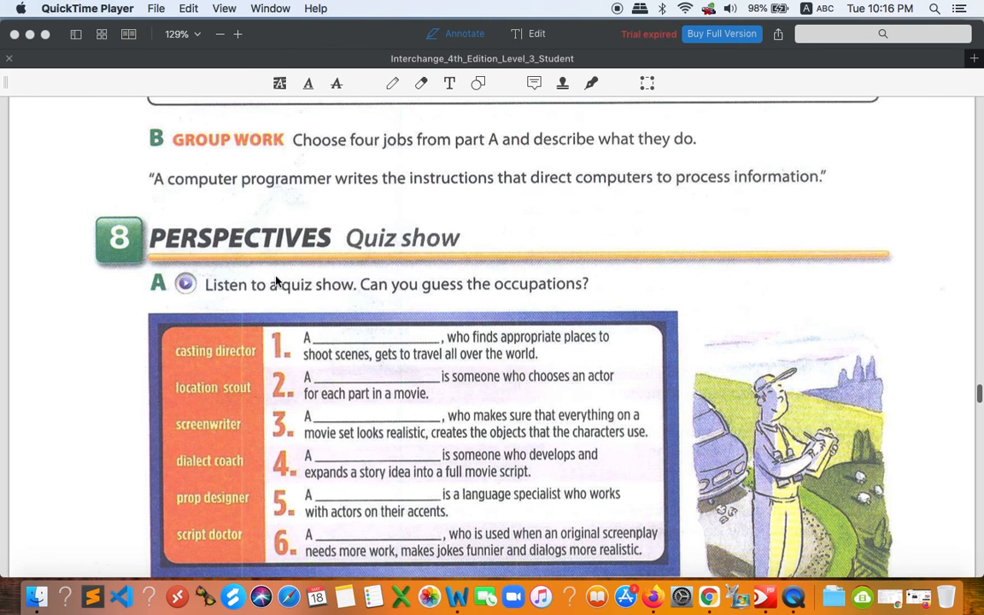
scroll("down", 3)
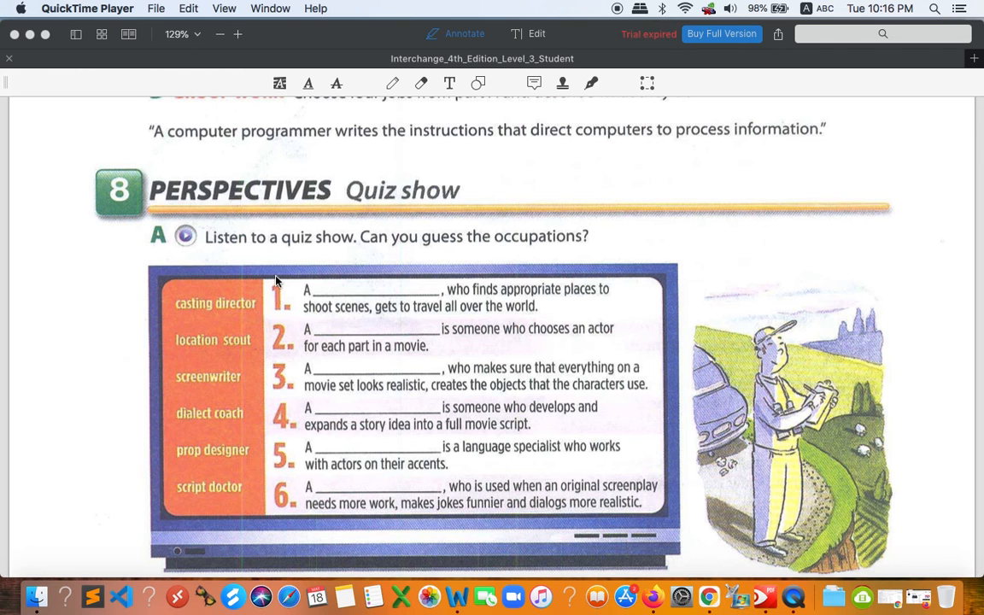
mouse_move(475, 246)
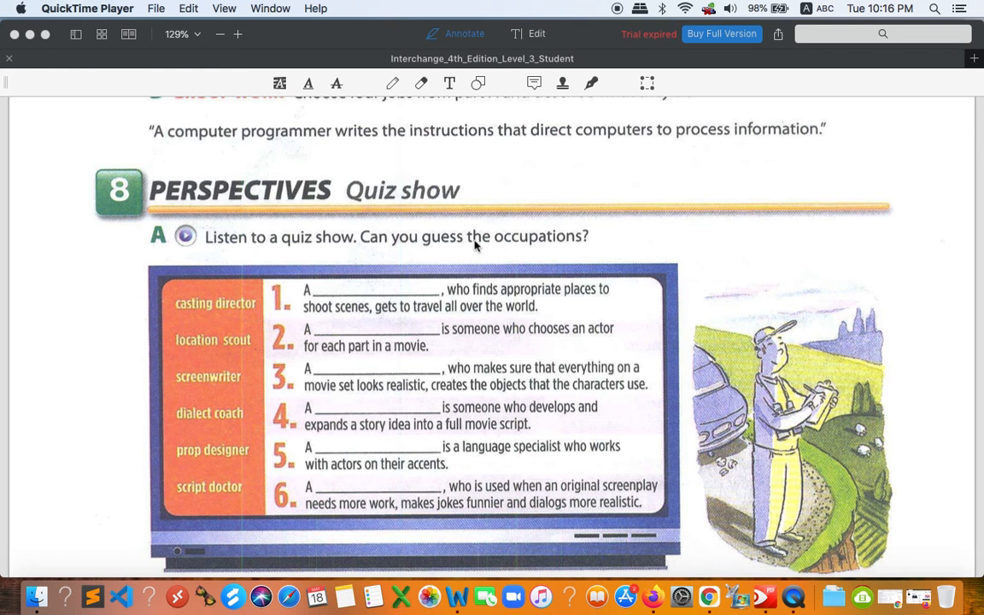
mouse_move(185, 323)
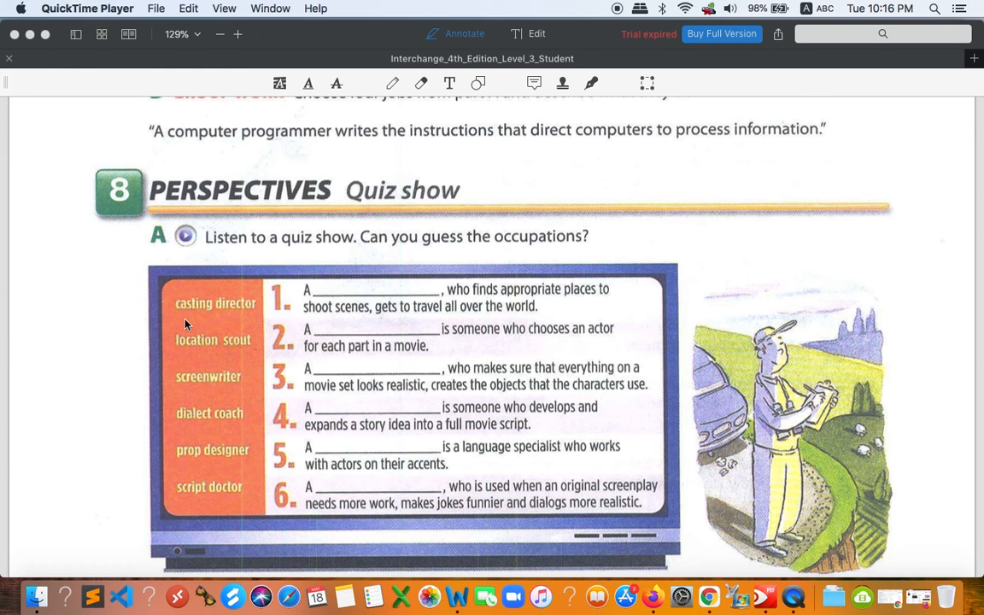
mouse_move(202, 352)
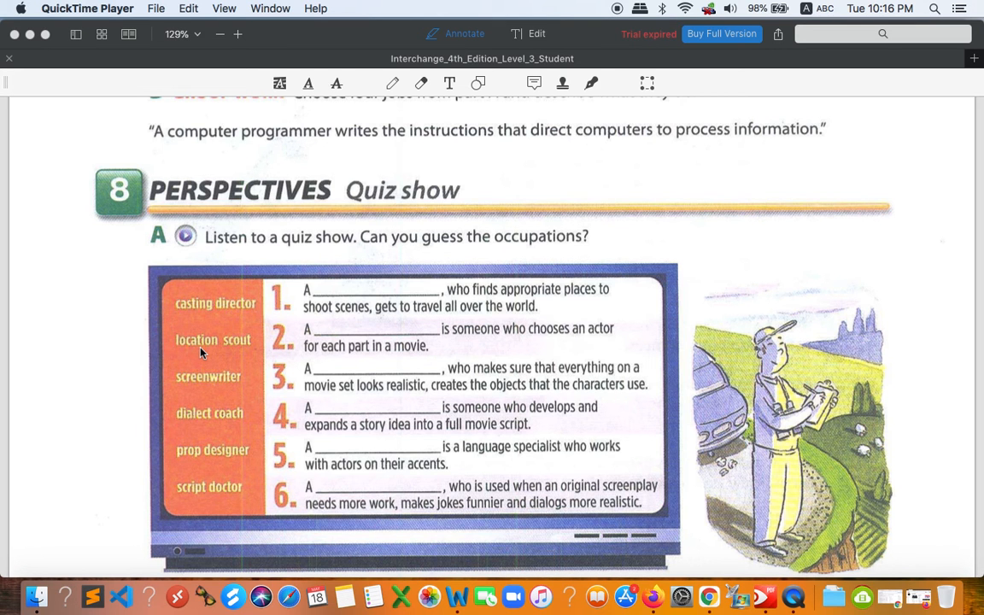
mouse_move(243, 359)
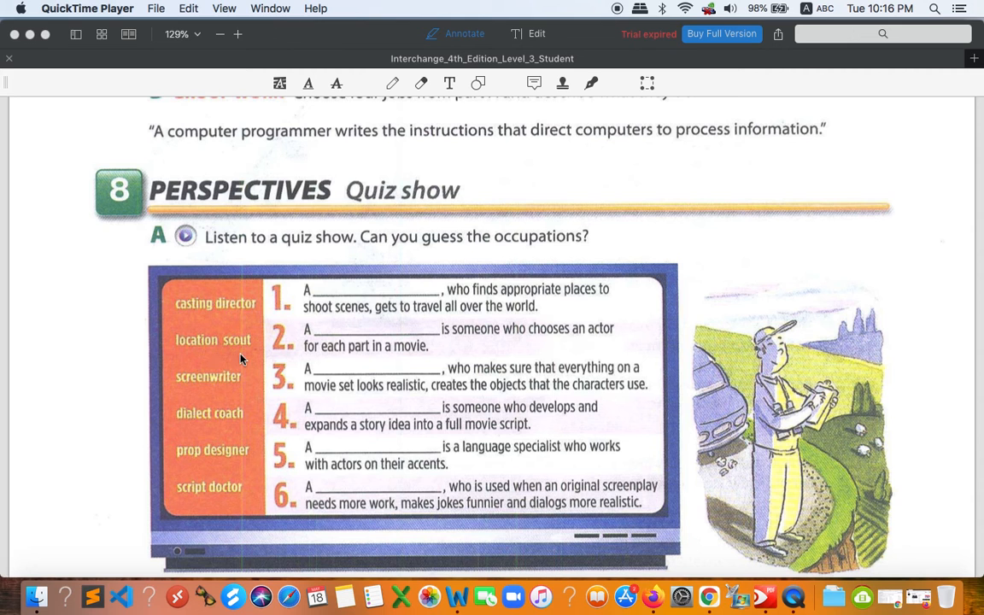
mouse_move(214, 434)
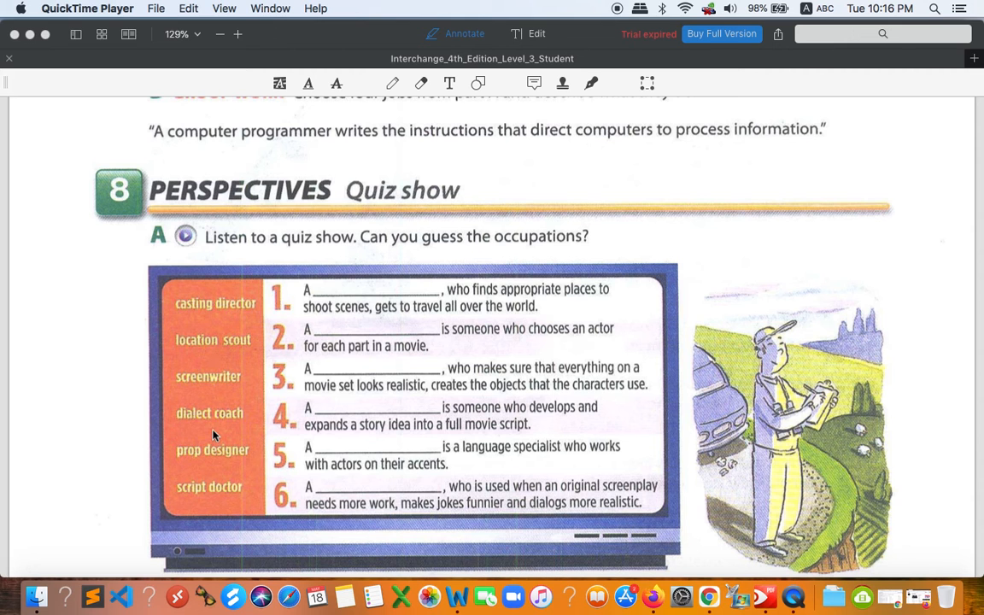
mouse_move(216, 462)
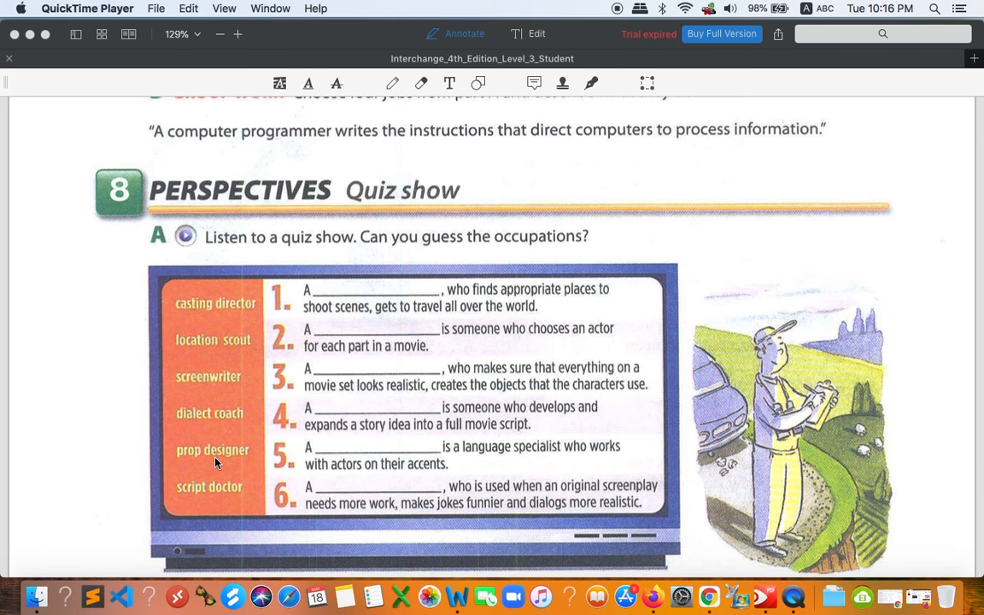
mouse_move(201, 495)
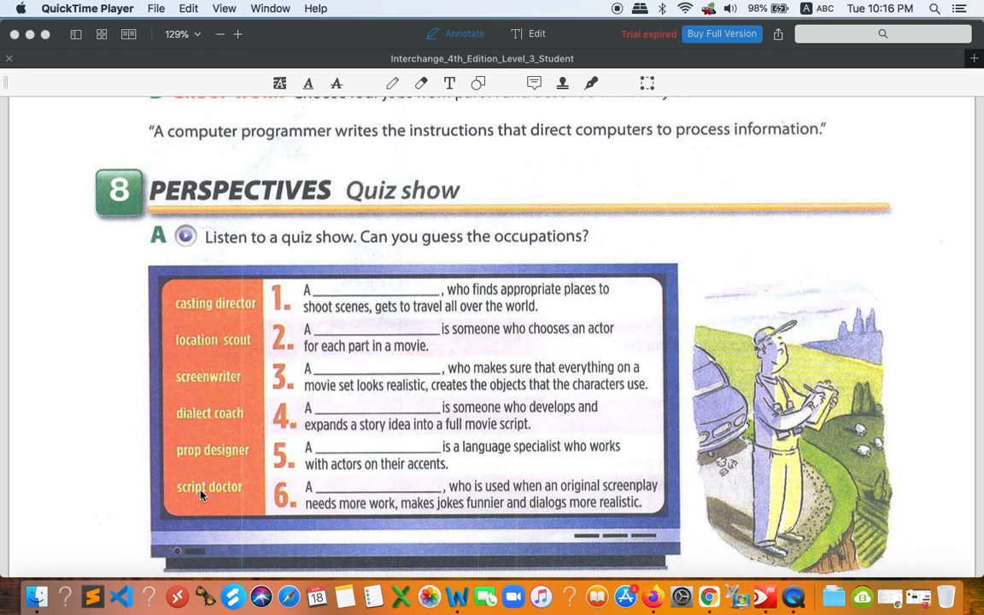
mouse_move(251, 482)
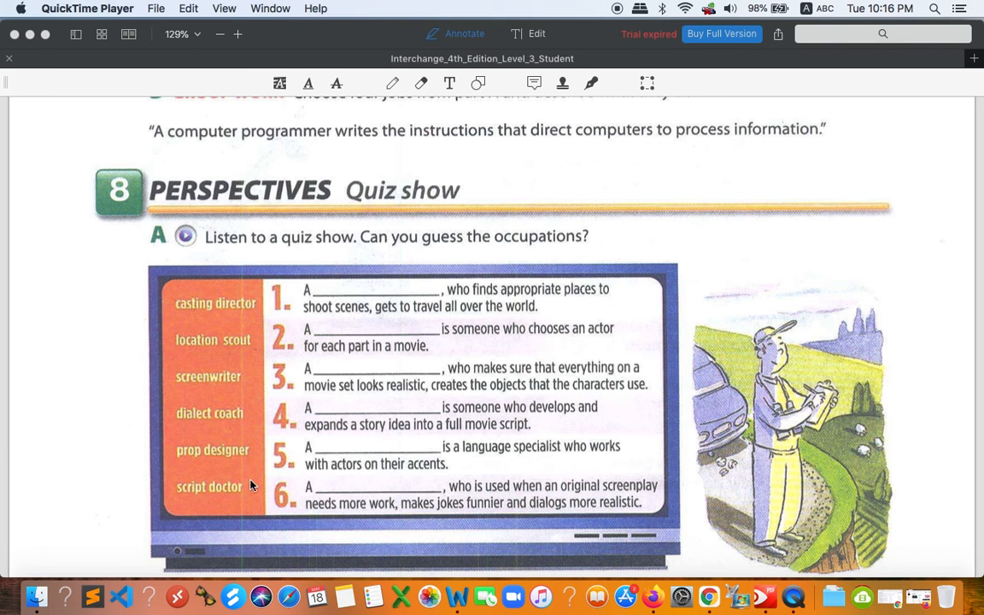
mouse_move(478, 434)
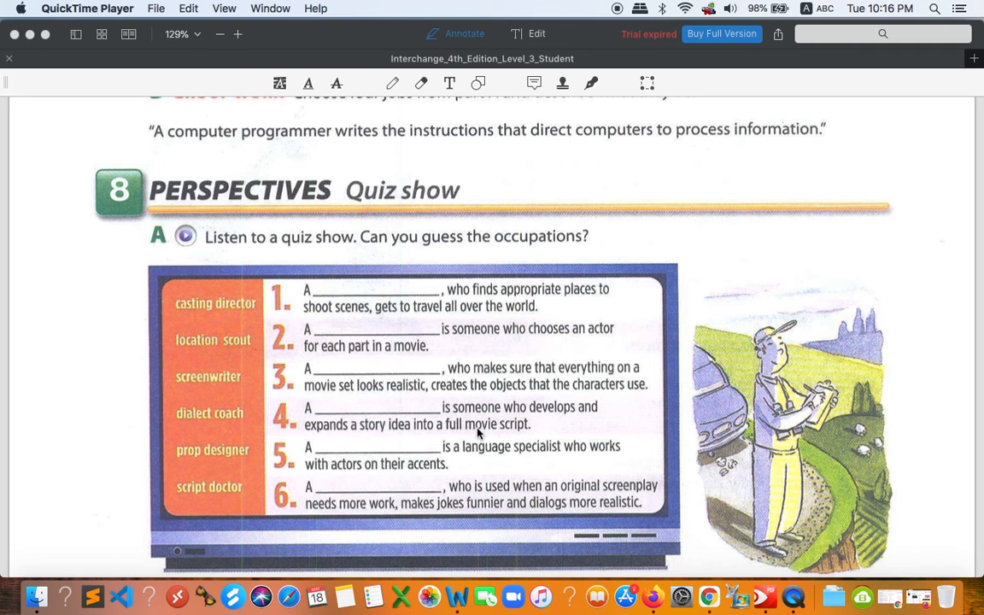
mouse_move(214, 319)
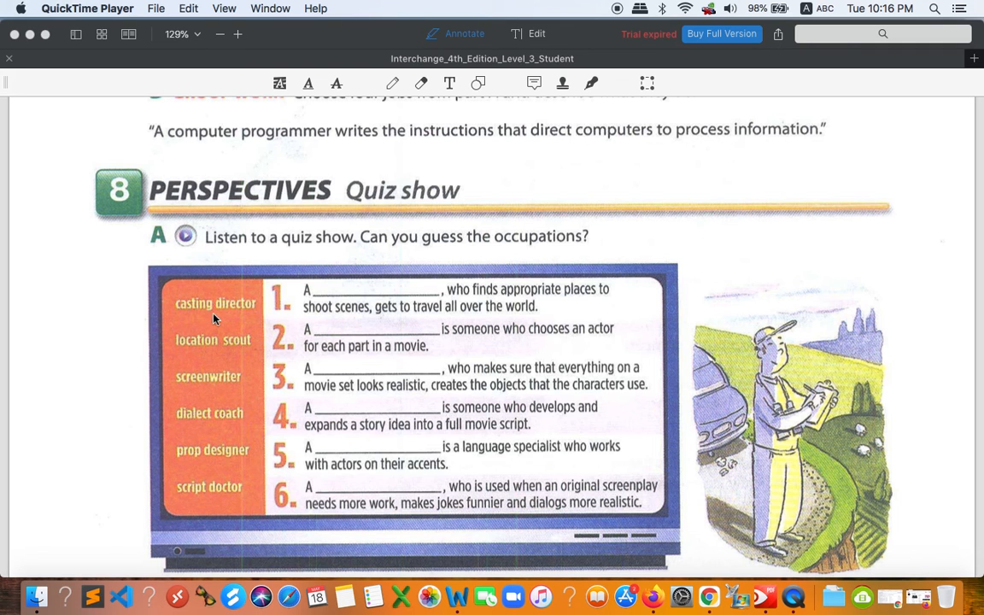
mouse_move(260, 335)
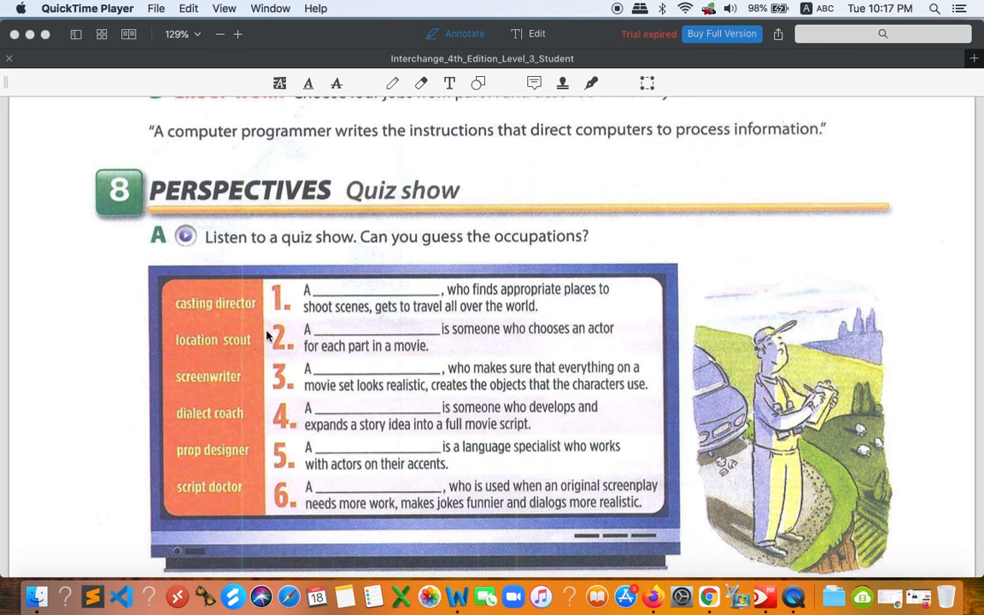
mouse_move(578, 342)
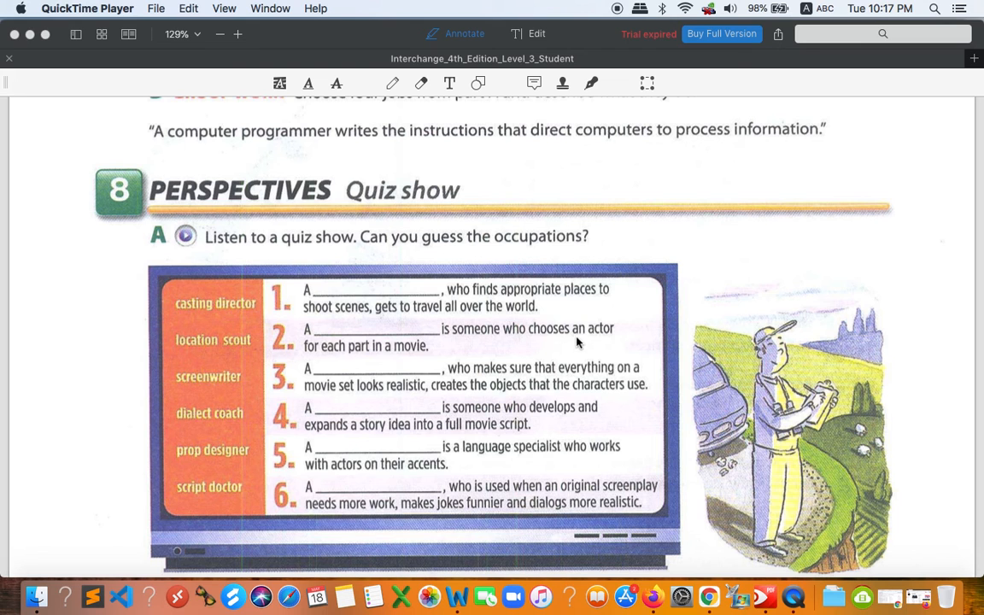
mouse_move(394, 355)
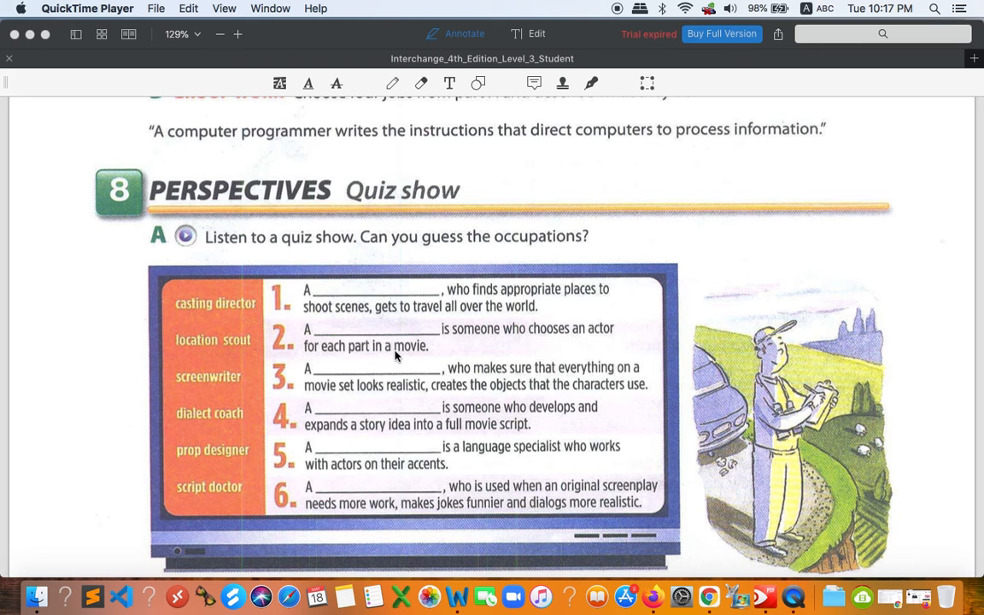
mouse_move(243, 306)
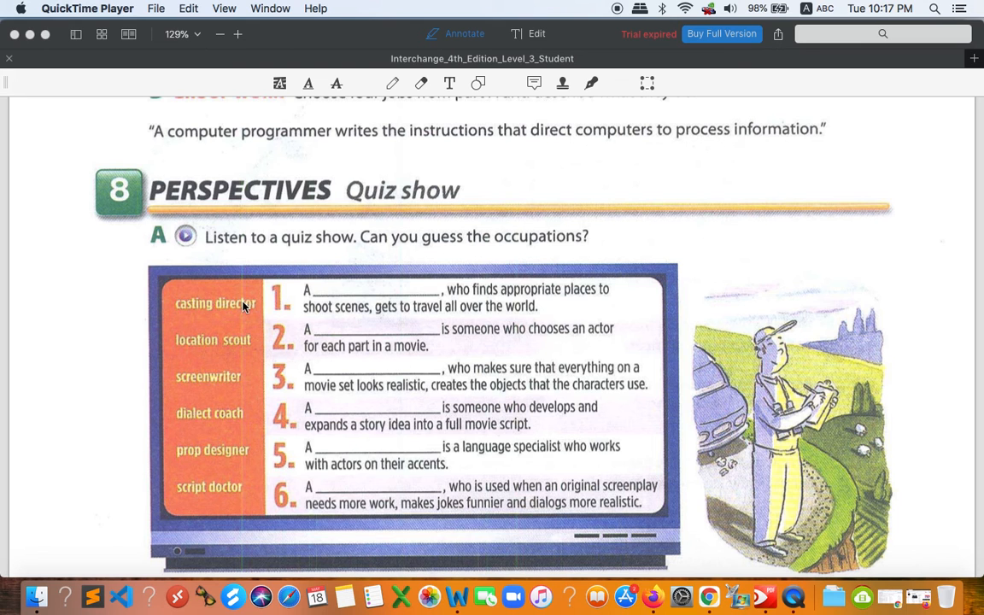
mouse_move(227, 311)
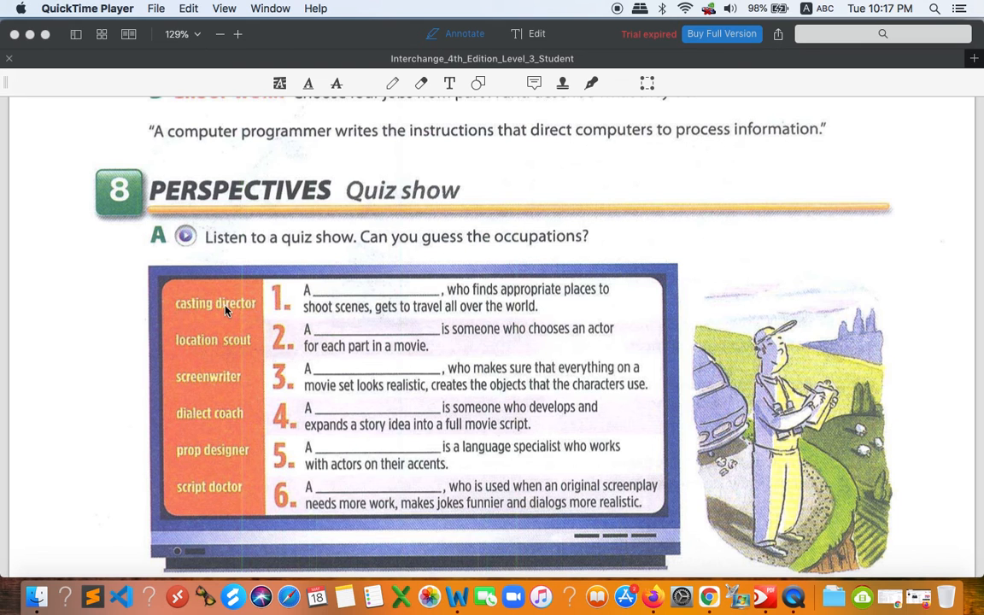
mouse_move(198, 311)
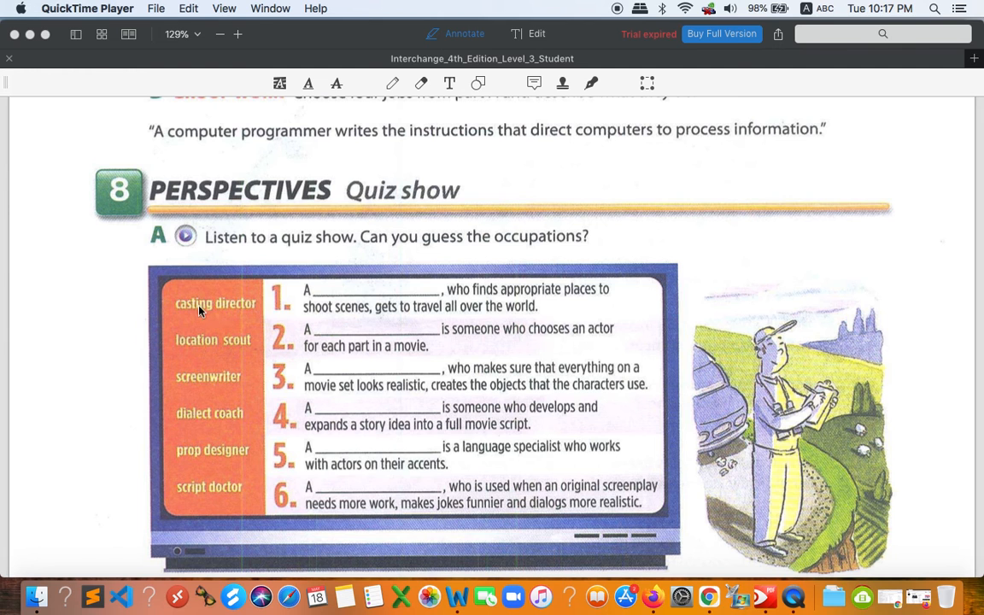
mouse_move(201, 359)
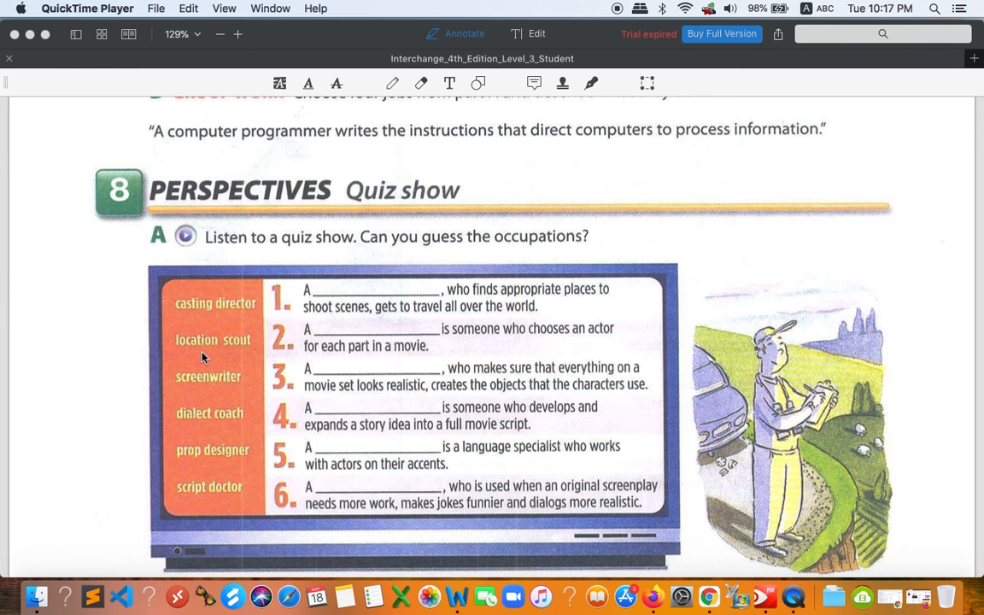
mouse_move(215, 348)
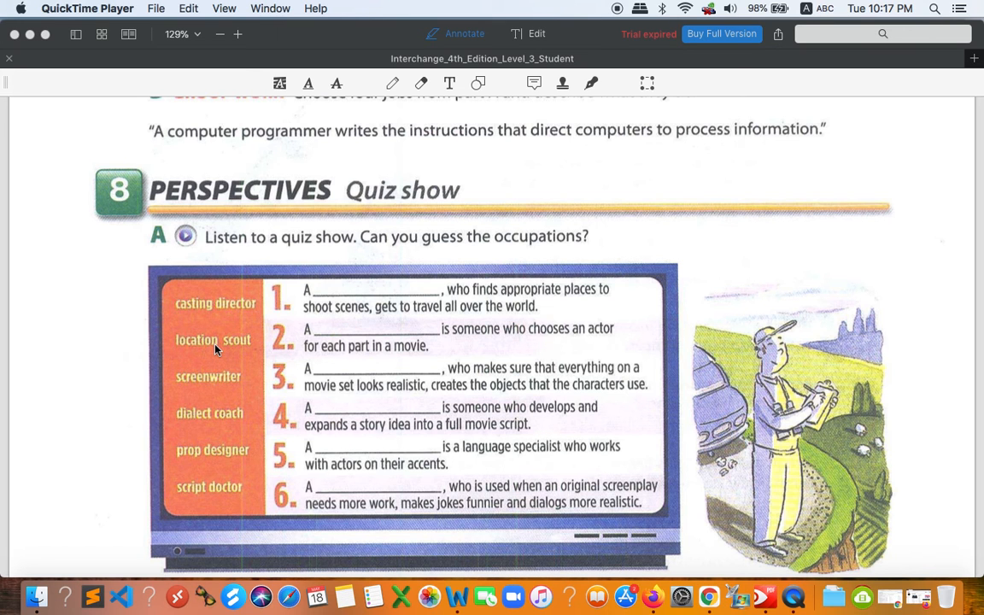
mouse_move(352, 316)
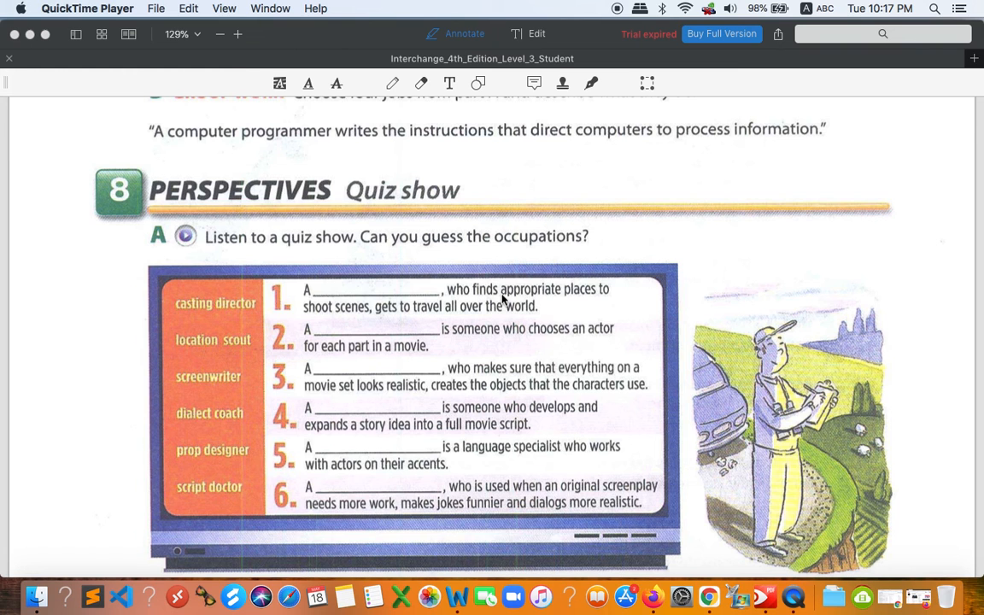
mouse_move(595, 299)
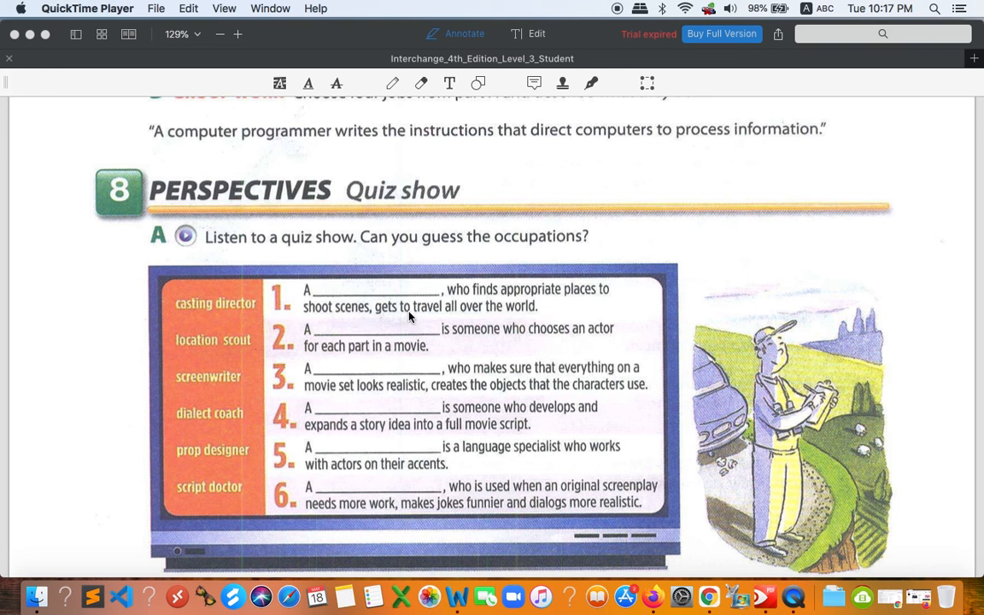
mouse_move(313, 332)
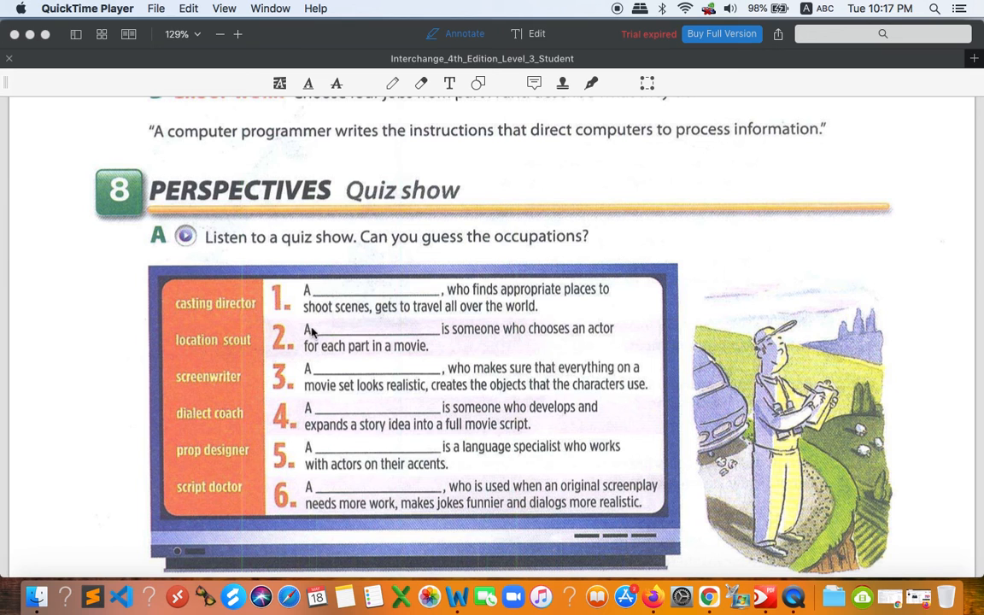
mouse_move(239, 343)
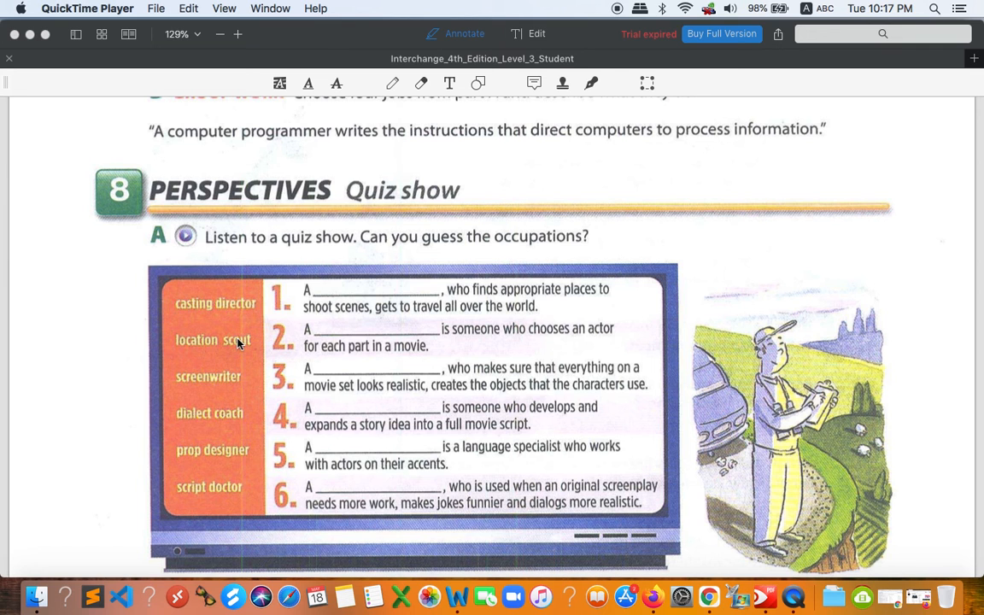
mouse_move(205, 388)
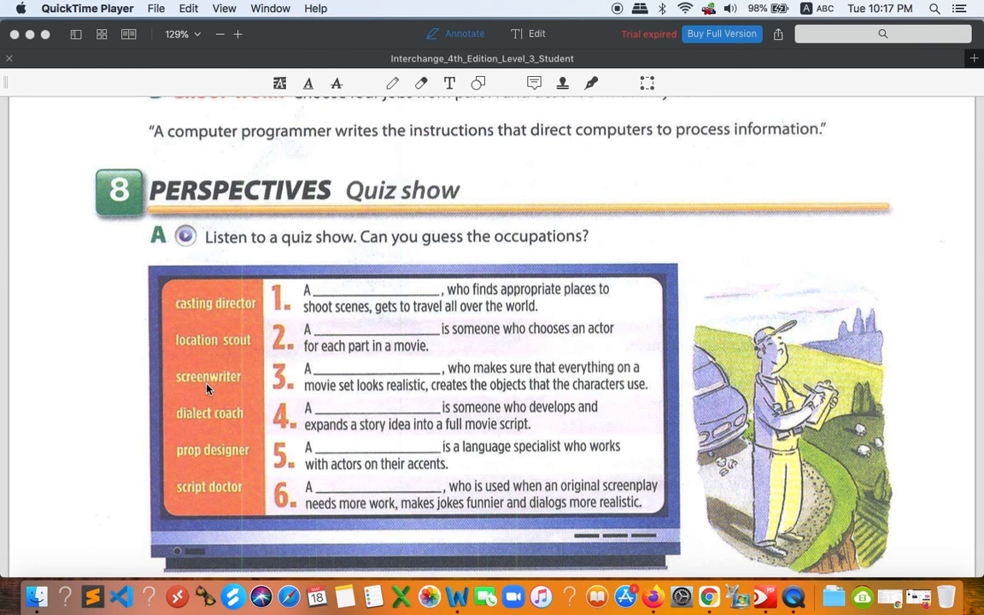
mouse_move(230, 393)
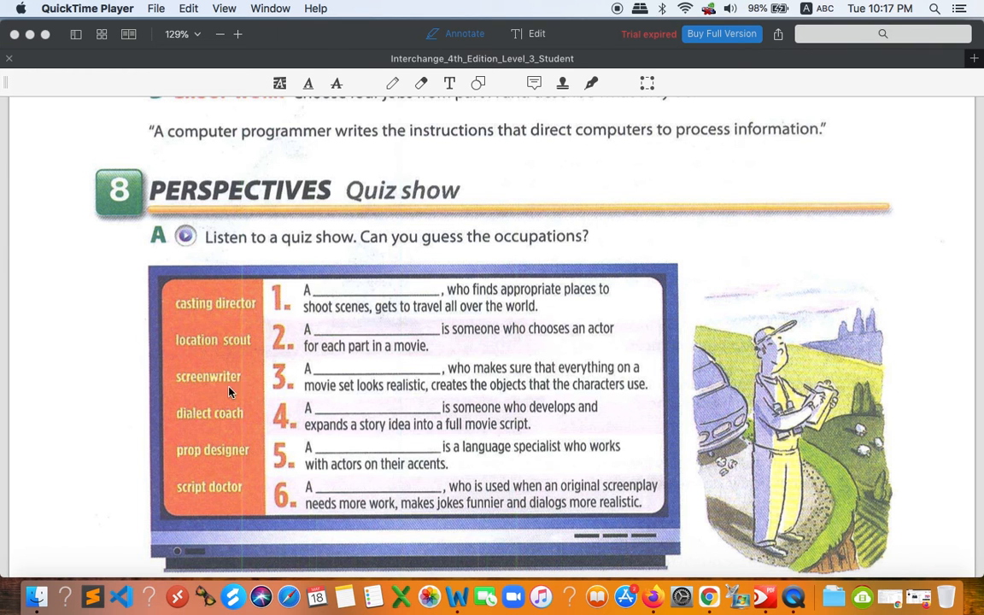
mouse_move(398, 417)
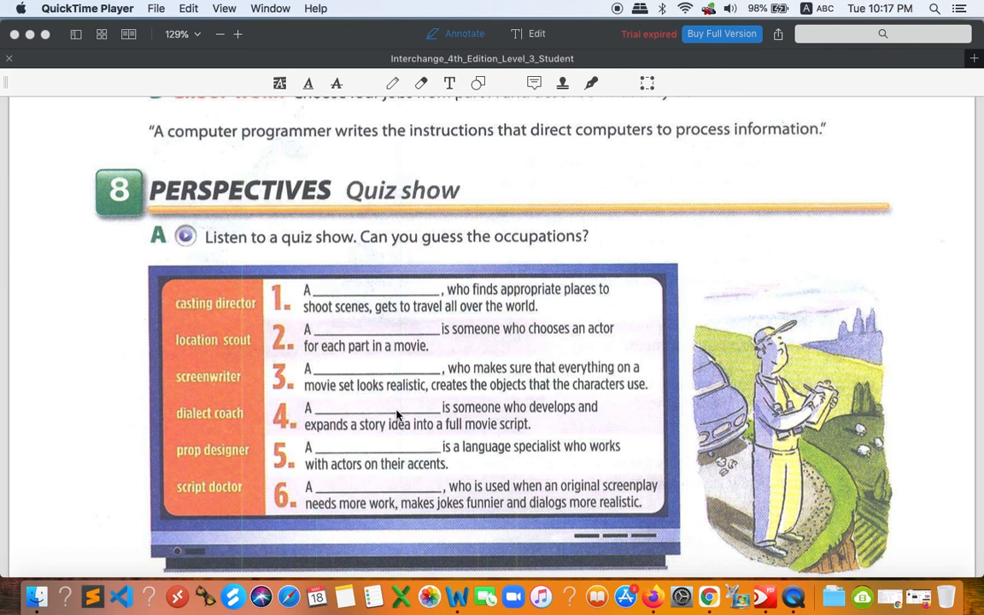
mouse_move(342, 437)
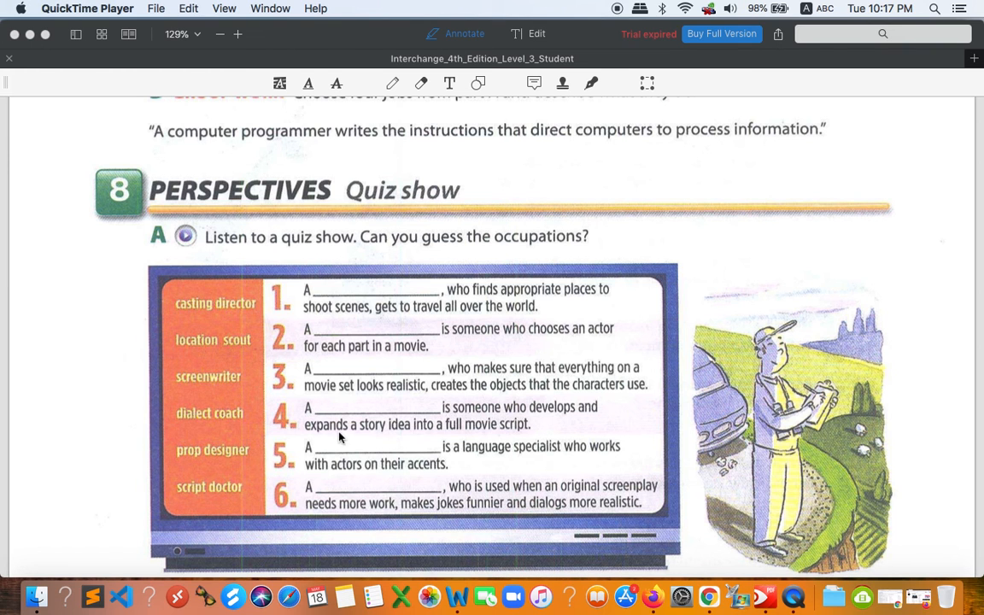
mouse_move(430, 431)
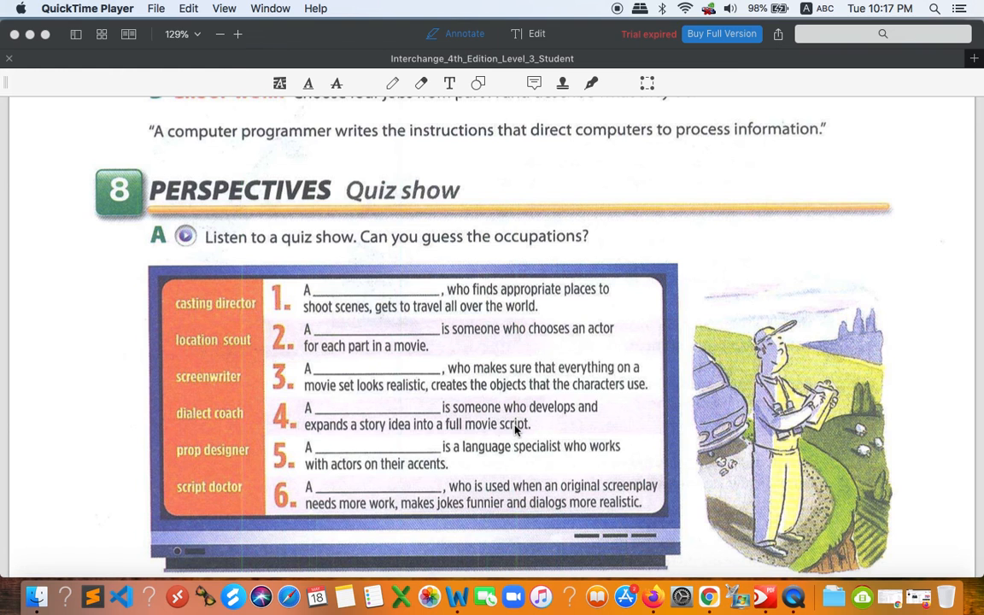
mouse_move(313, 427)
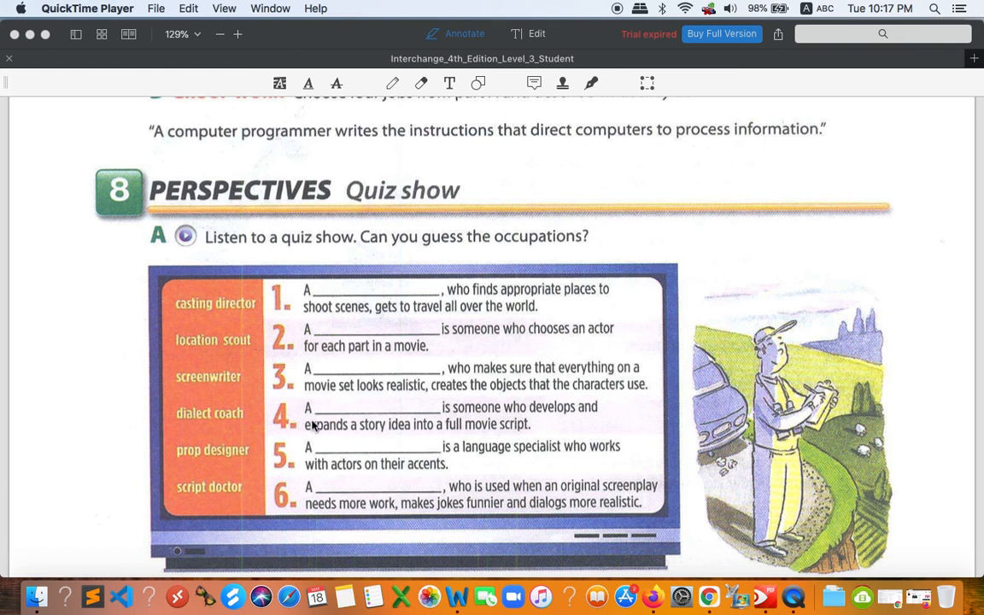
mouse_move(294, 422)
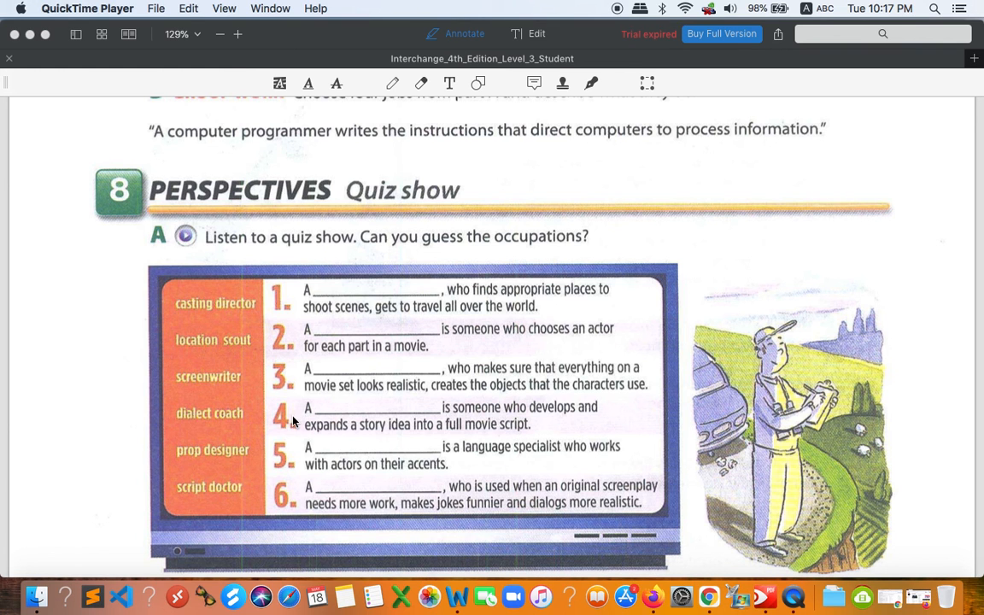
mouse_move(277, 460)
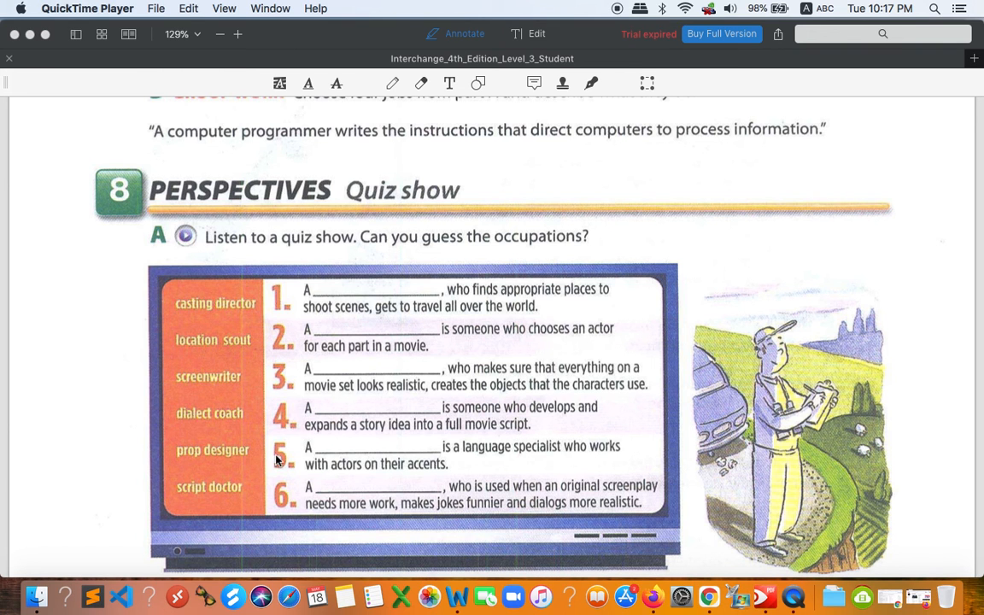
mouse_move(198, 419)
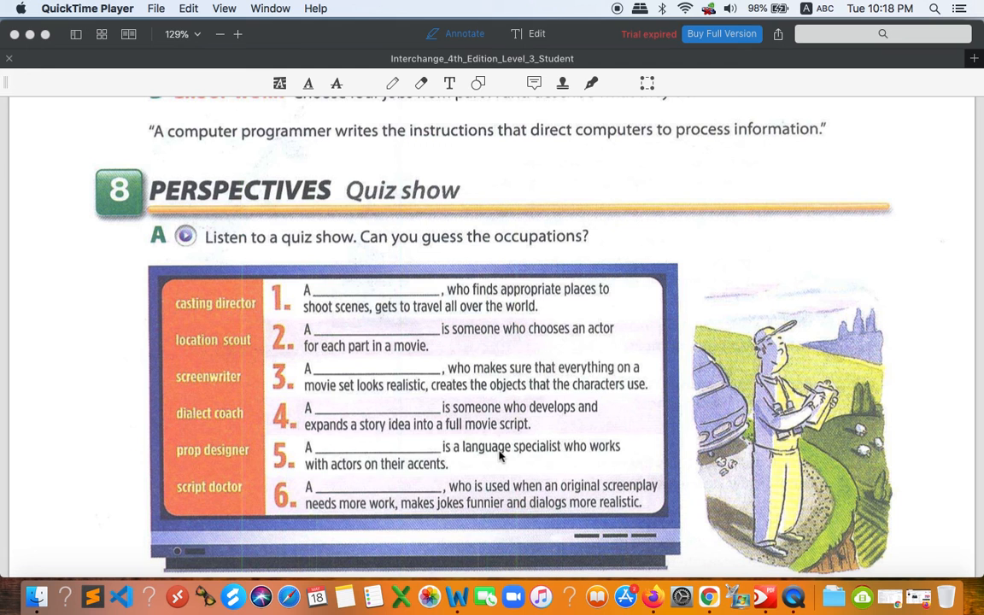
mouse_move(386, 471)
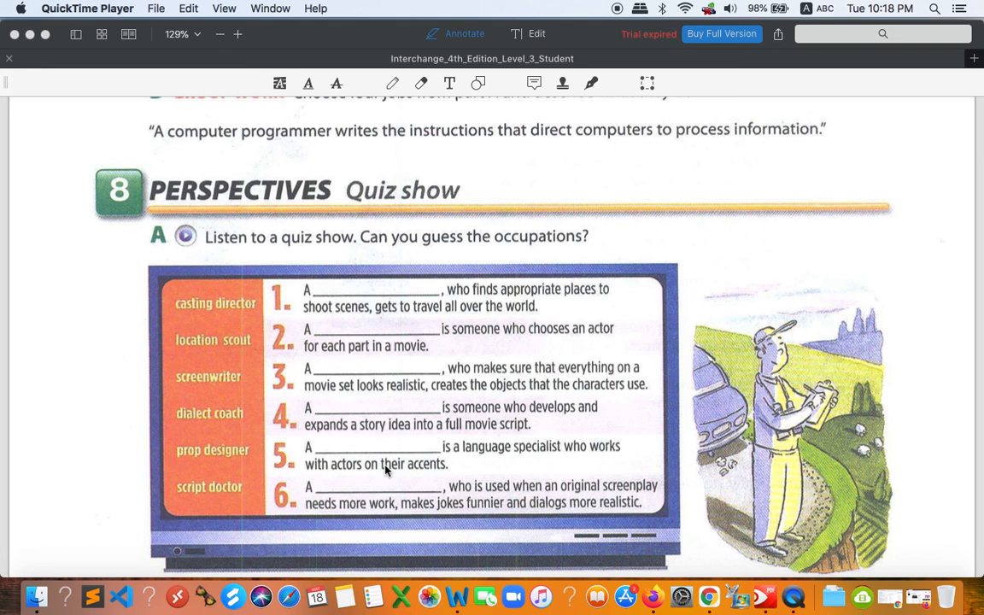
mouse_move(434, 474)
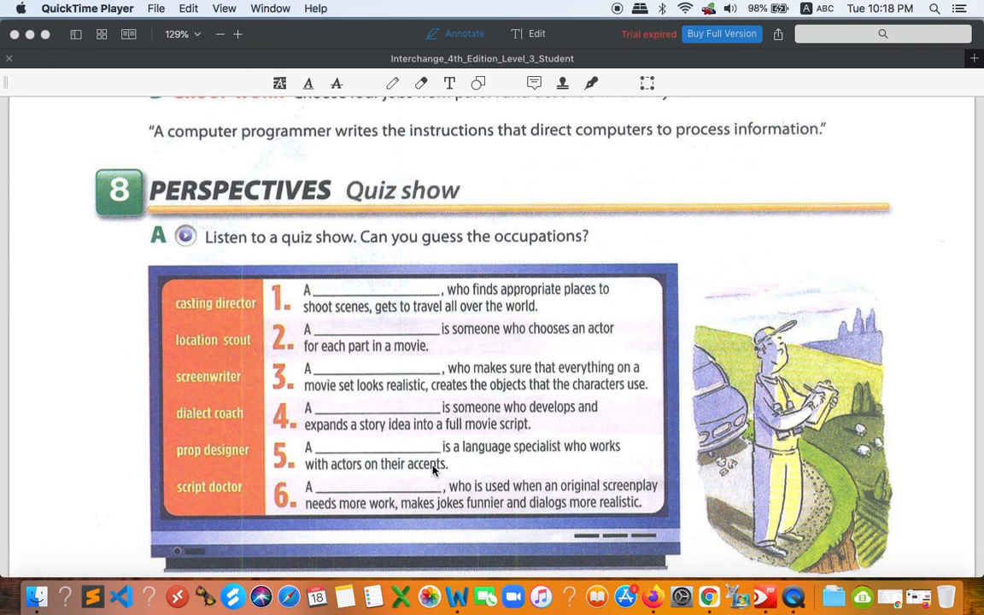
mouse_move(468, 400)
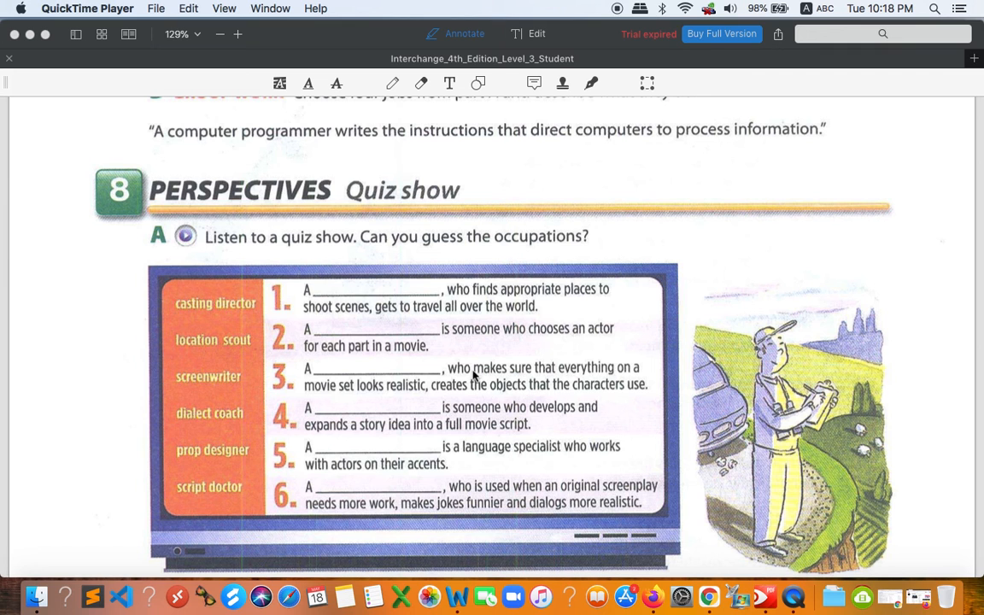
mouse_move(246, 494)
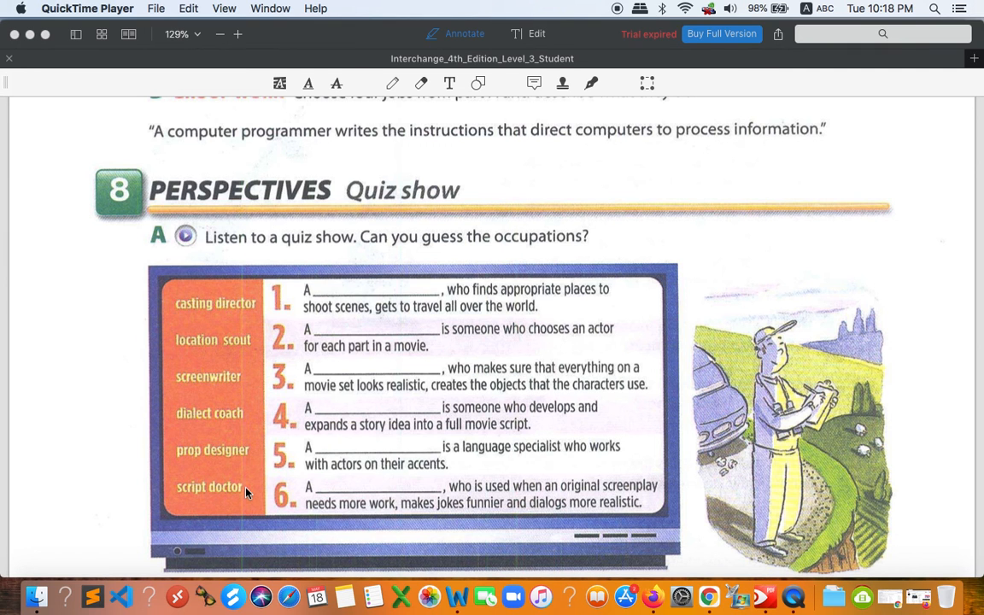
mouse_move(519, 489)
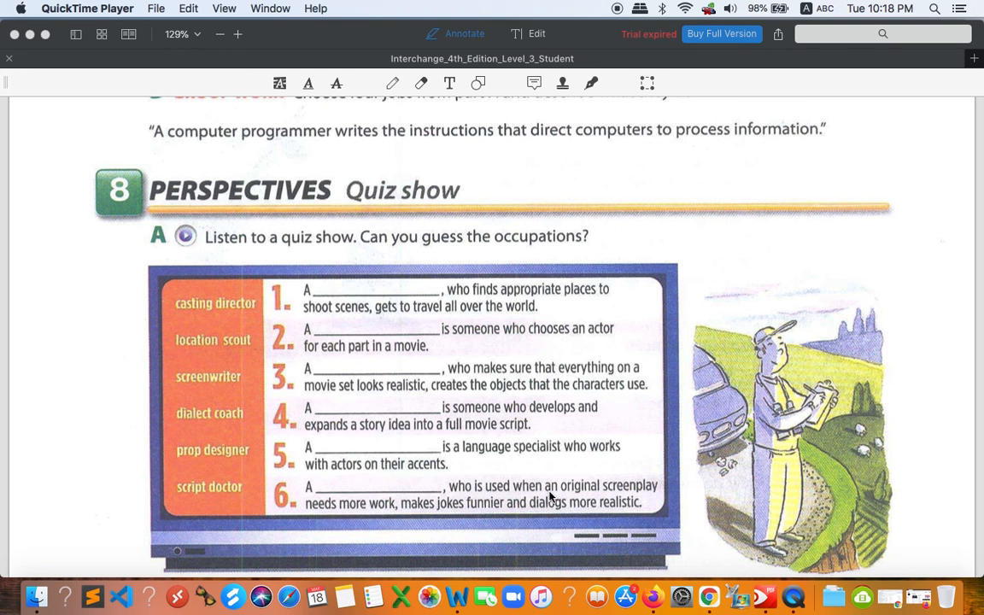
mouse_move(362, 516)
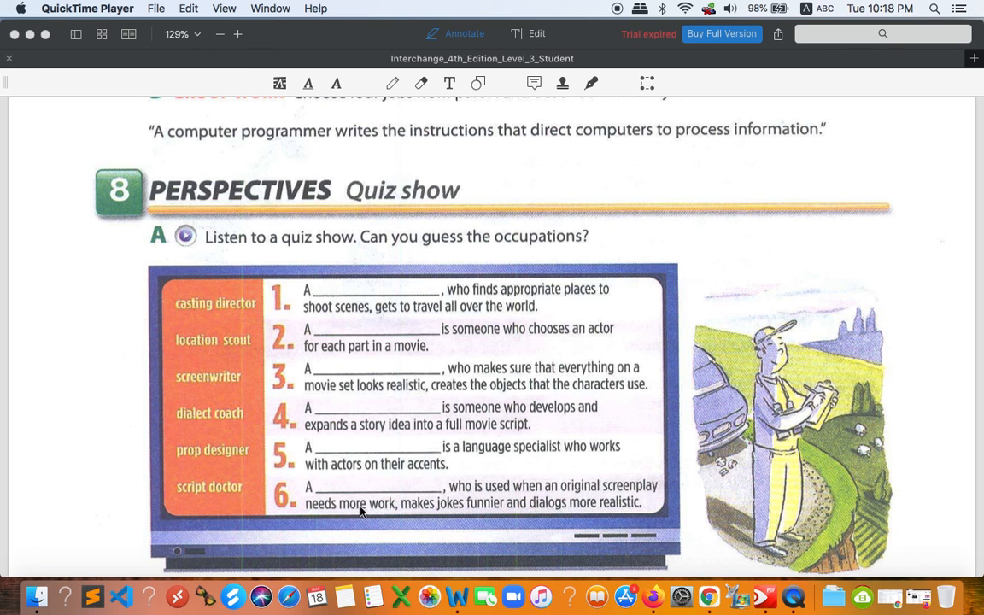
mouse_move(547, 511)
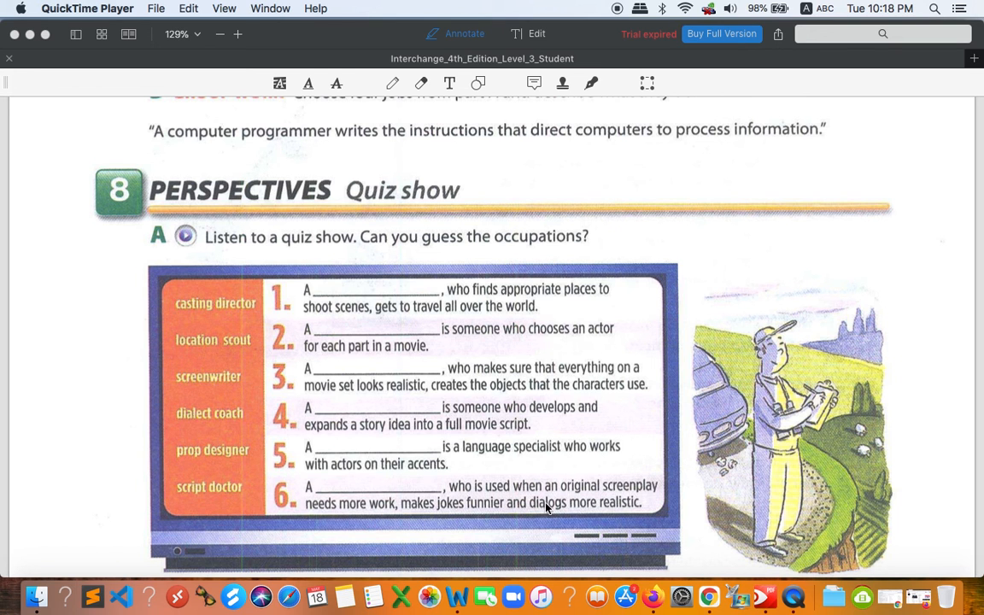
mouse_move(591, 503)
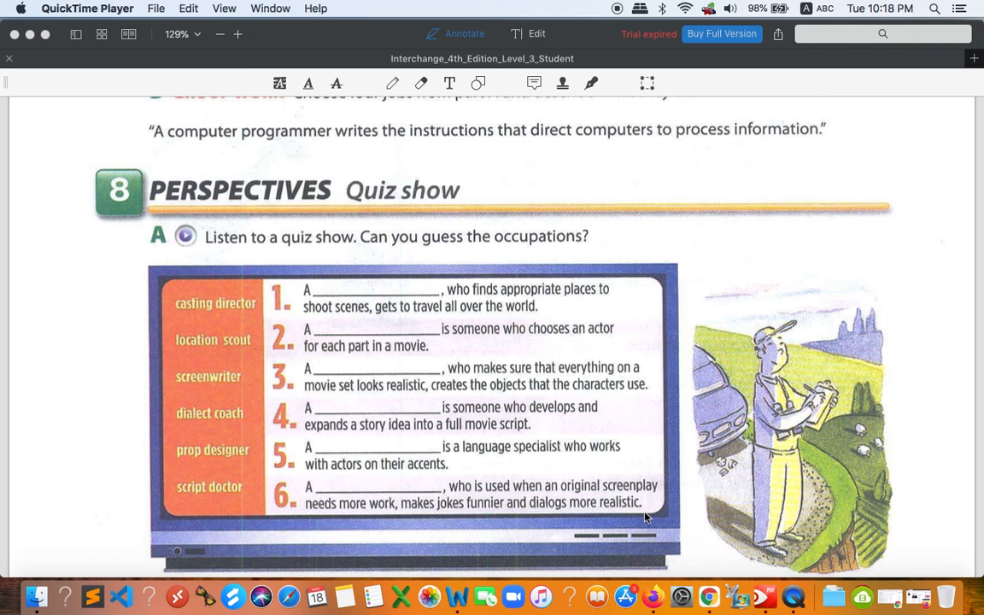
mouse_move(644, 347)
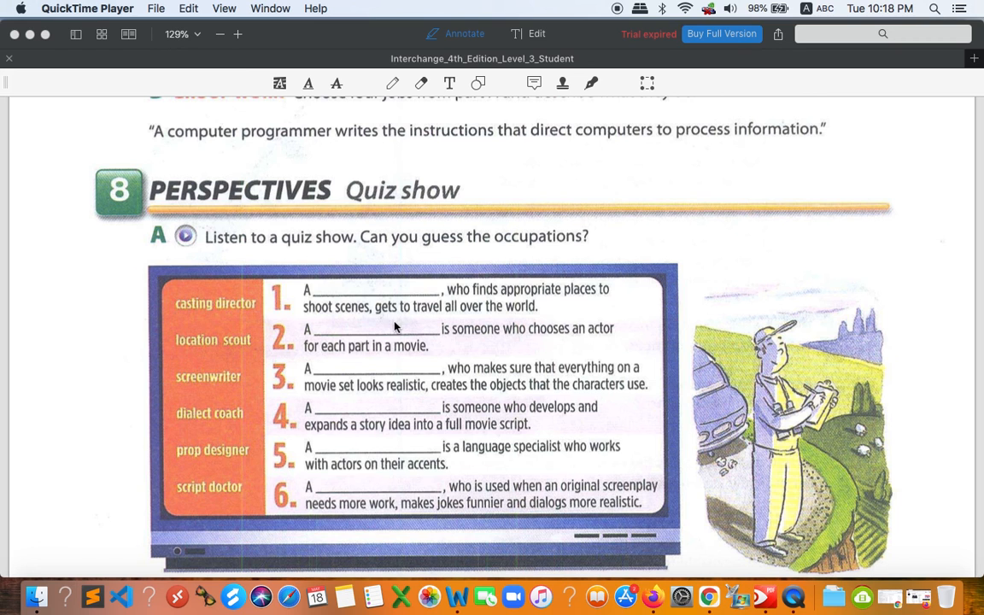
mouse_move(382, 357)
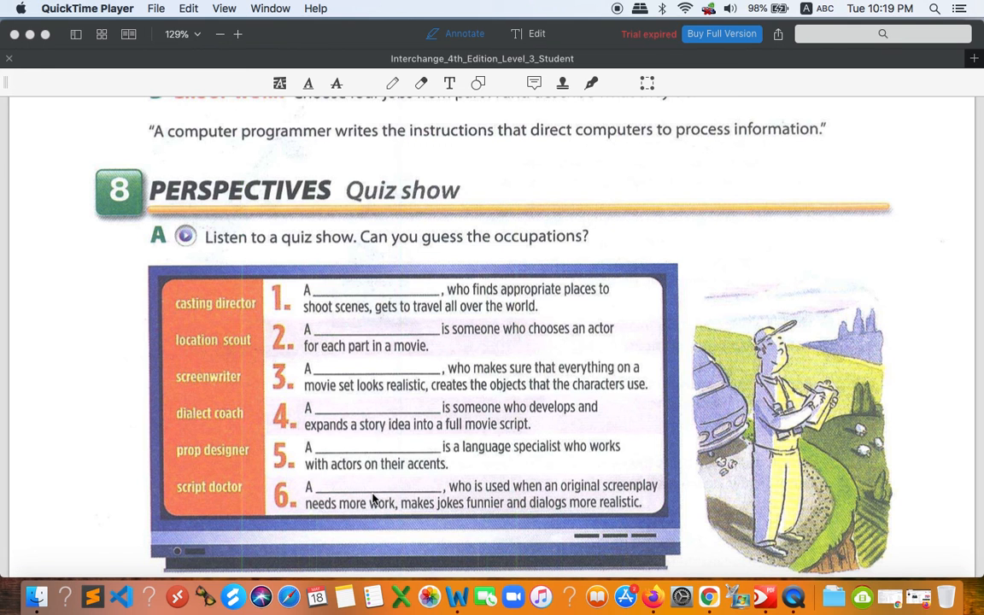
mouse_move(419, 447)
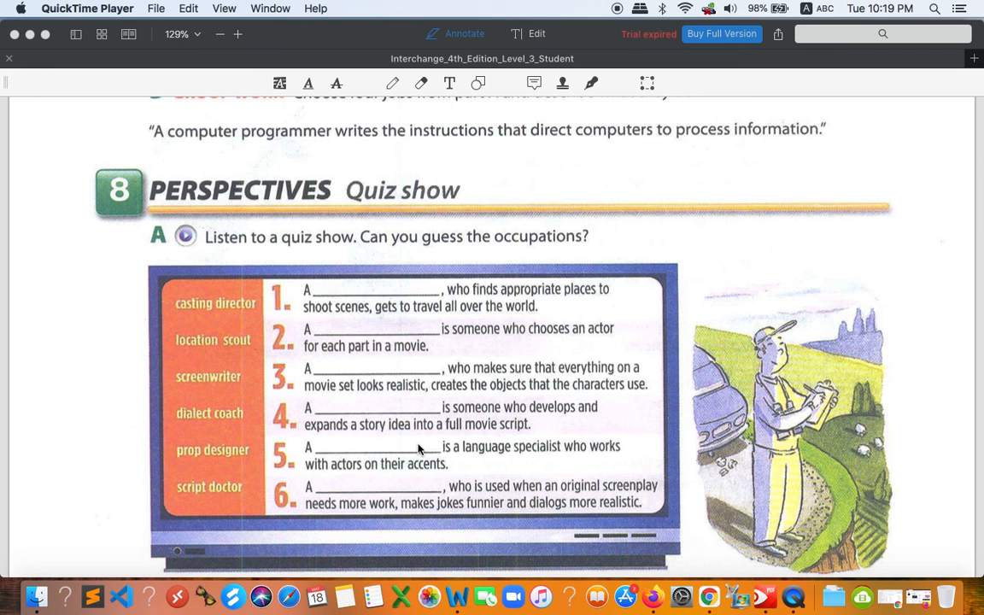
scroll("down", 3)
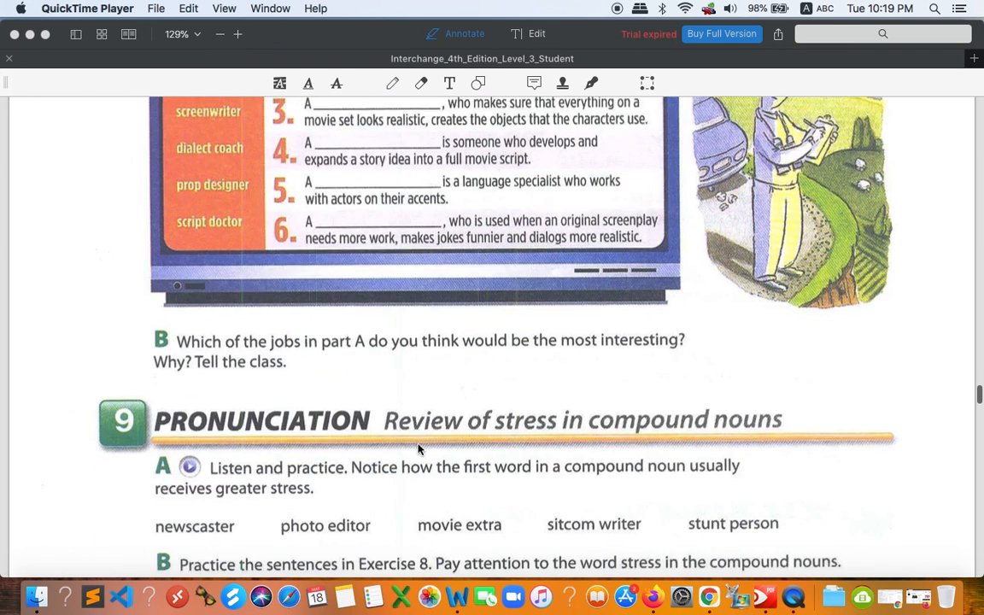
scroll("down", 3)
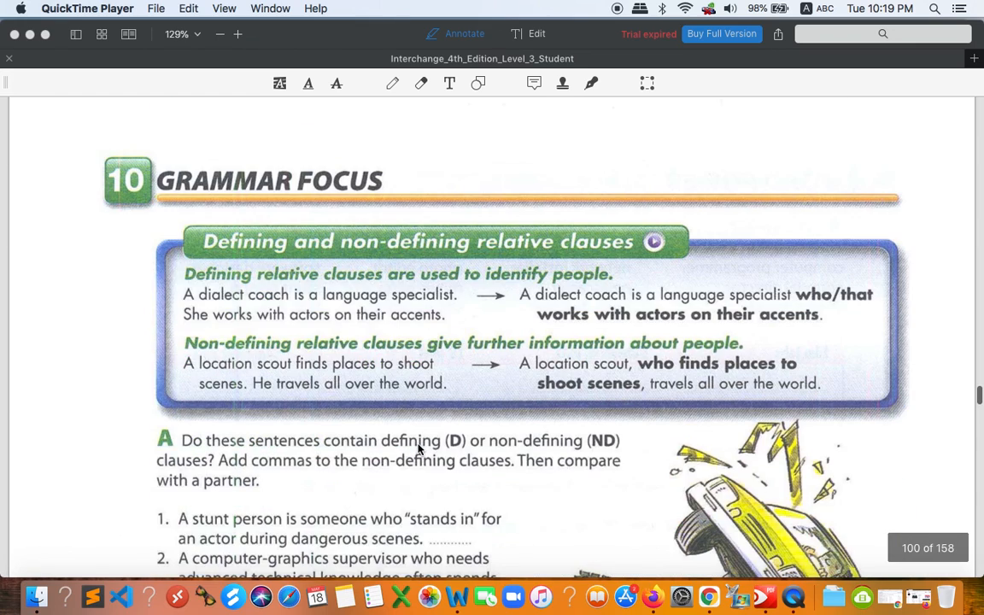
scroll("down", 3)
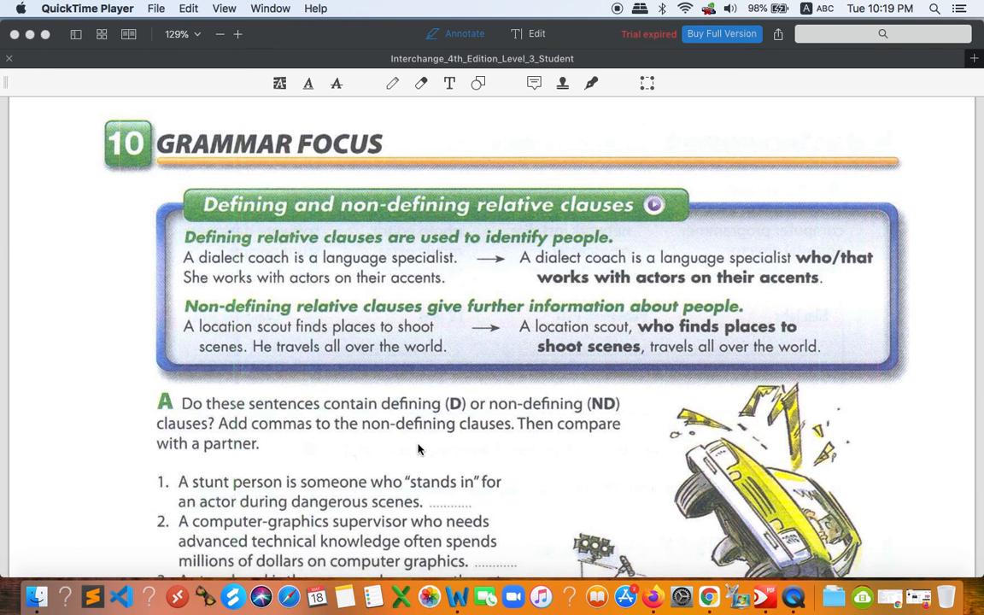
scroll("down", 3)
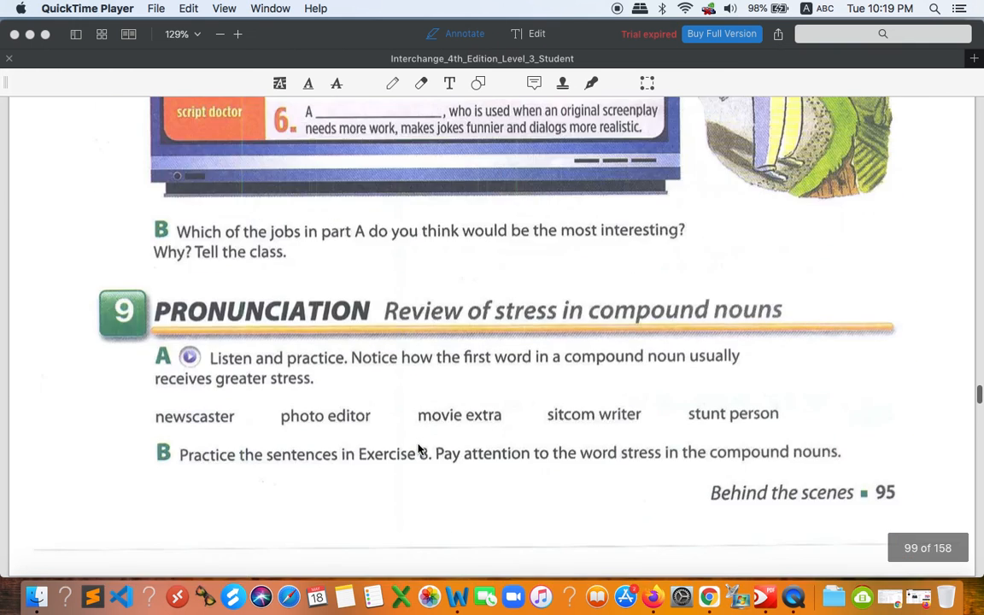